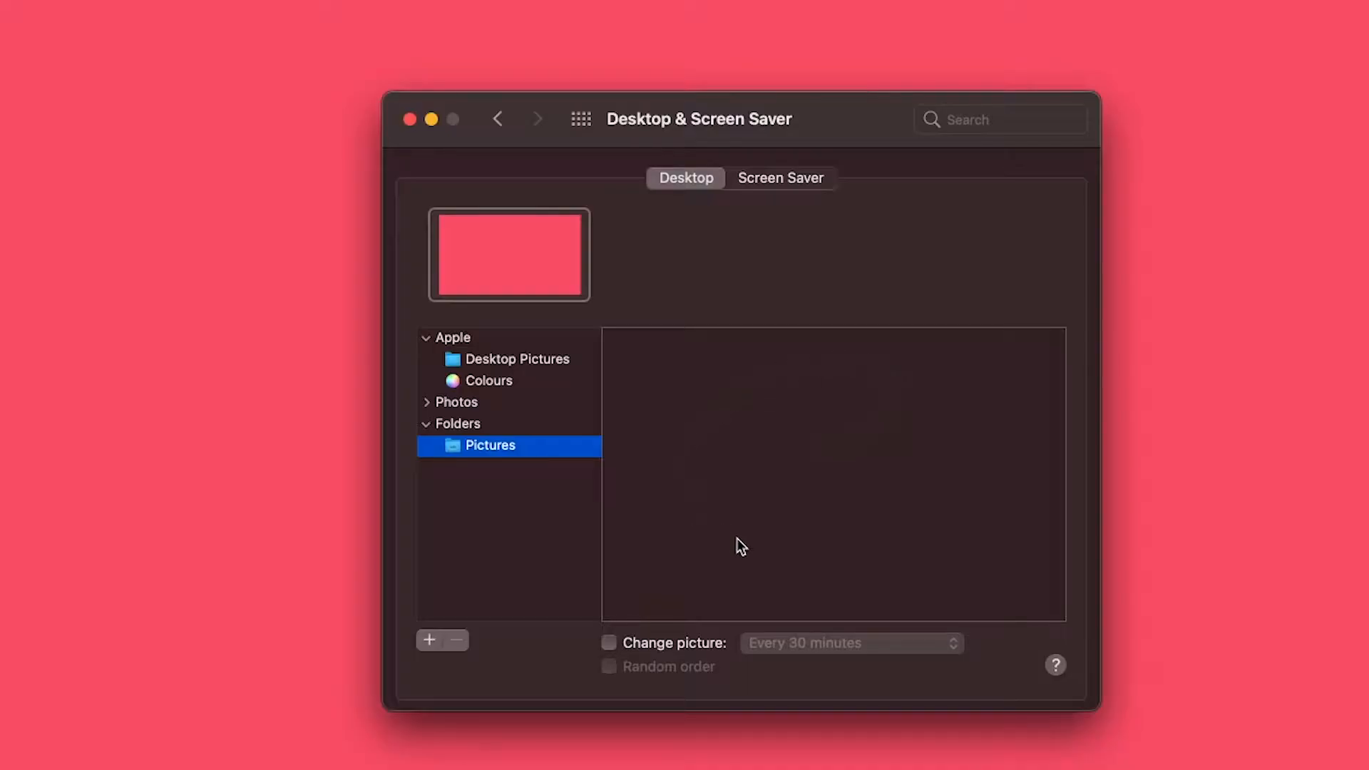
Close the Desktop & Screen Saver window to reveal the coastal mountain wallpaper
left_click(410, 120)
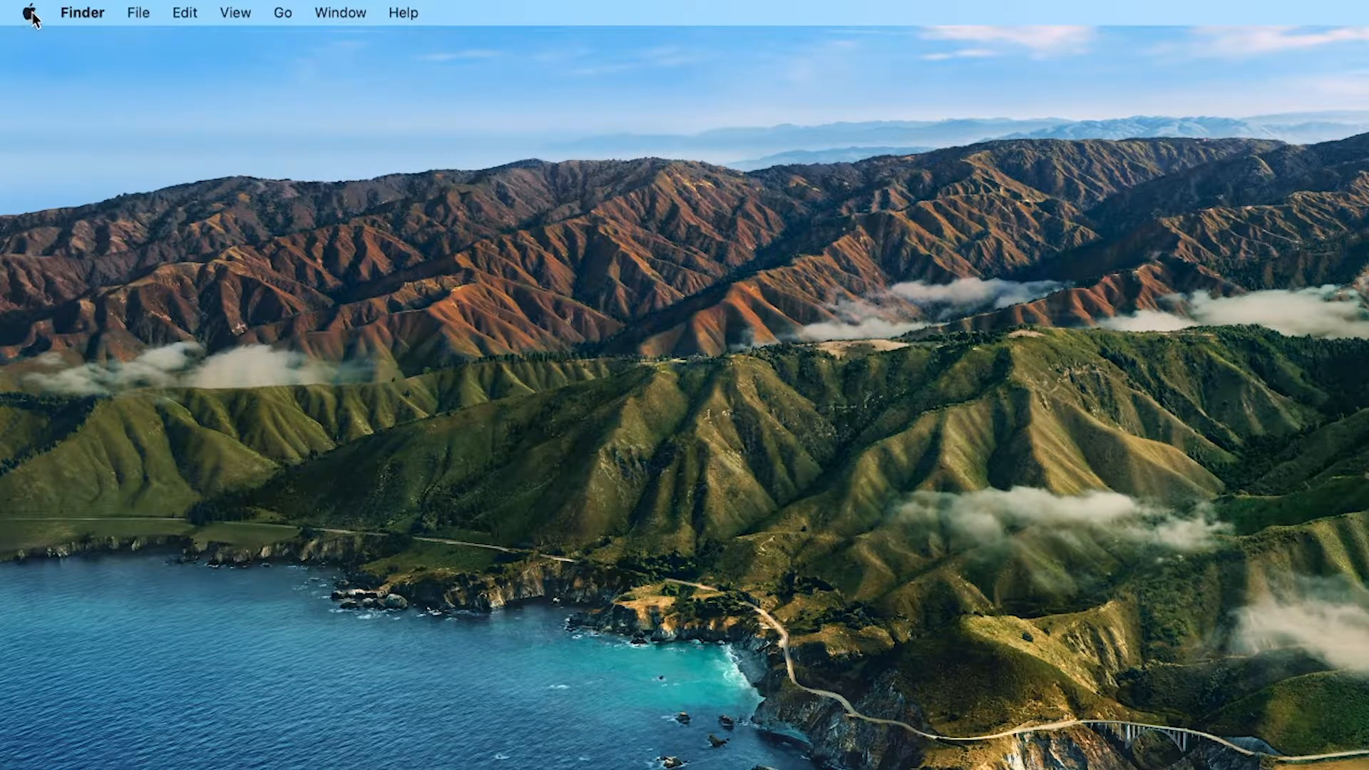
Reopen System Preferences from the Apple menu
left_click(30, 12)
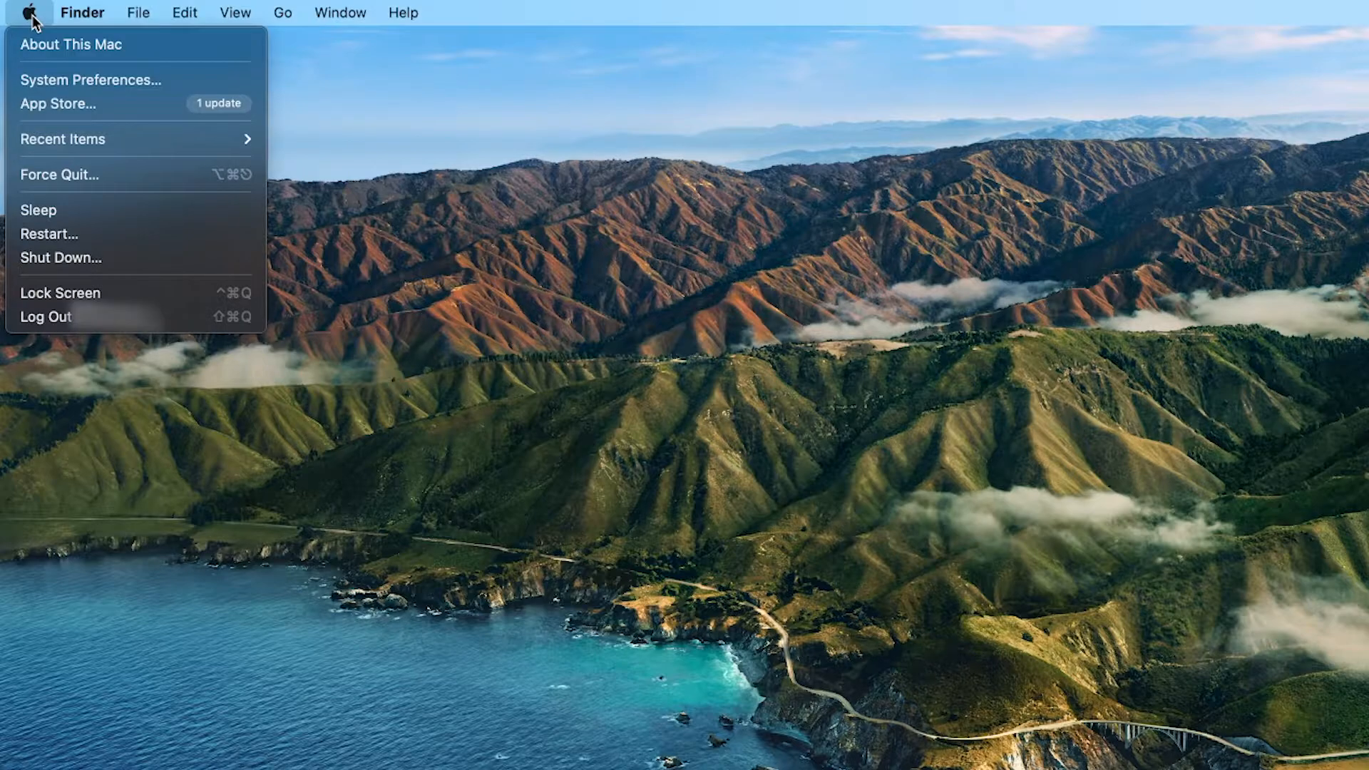
mouse_move(90, 79)
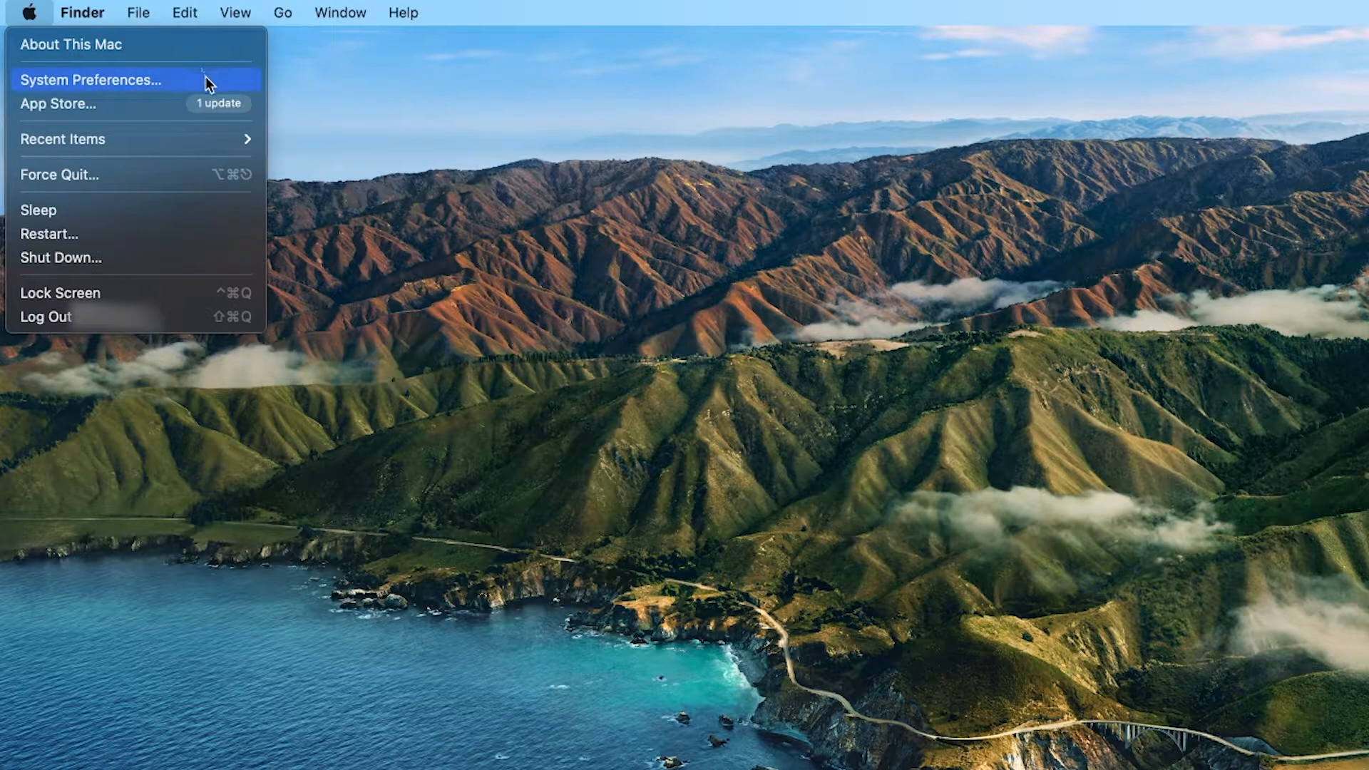
left_click(91, 79)
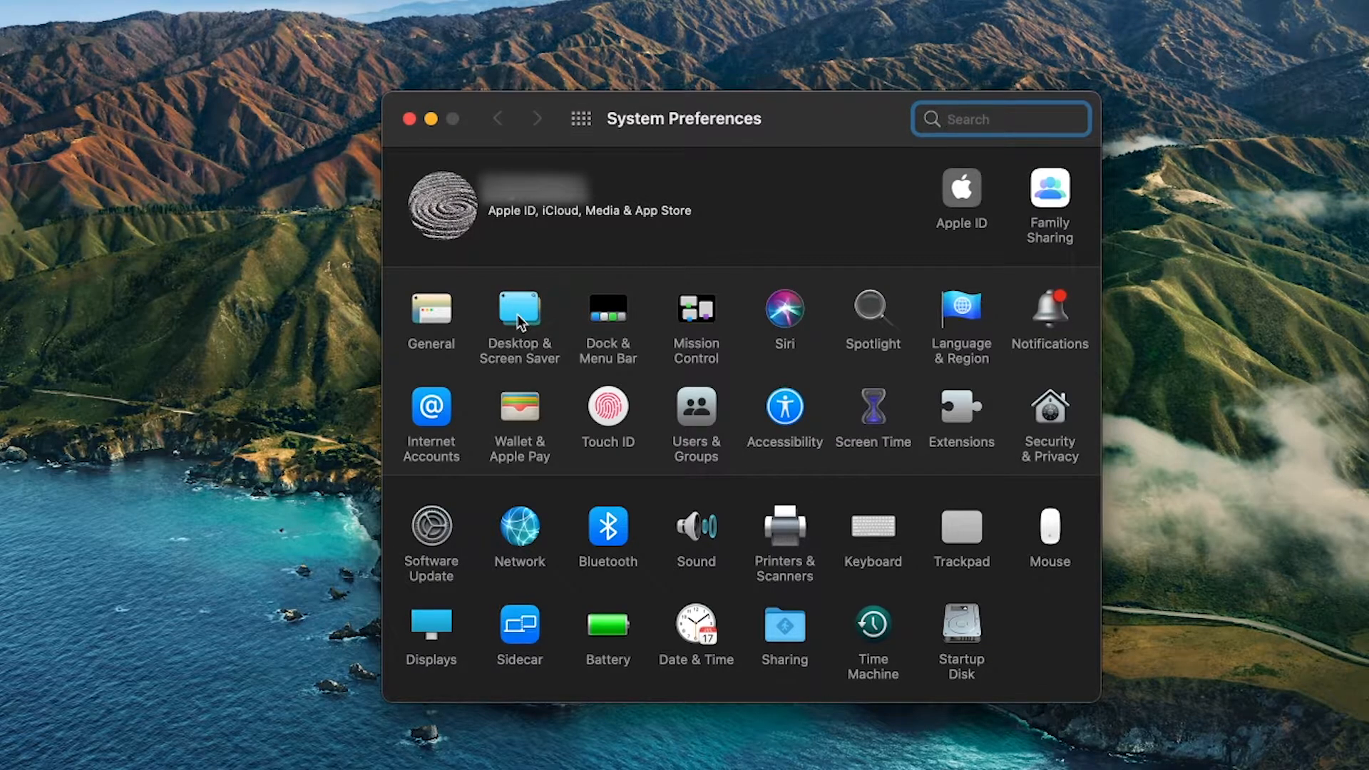
Open Desktop & Screen Saver, collapse Folders, and browse Apple's built-in wallpapers
left_click(519, 316)
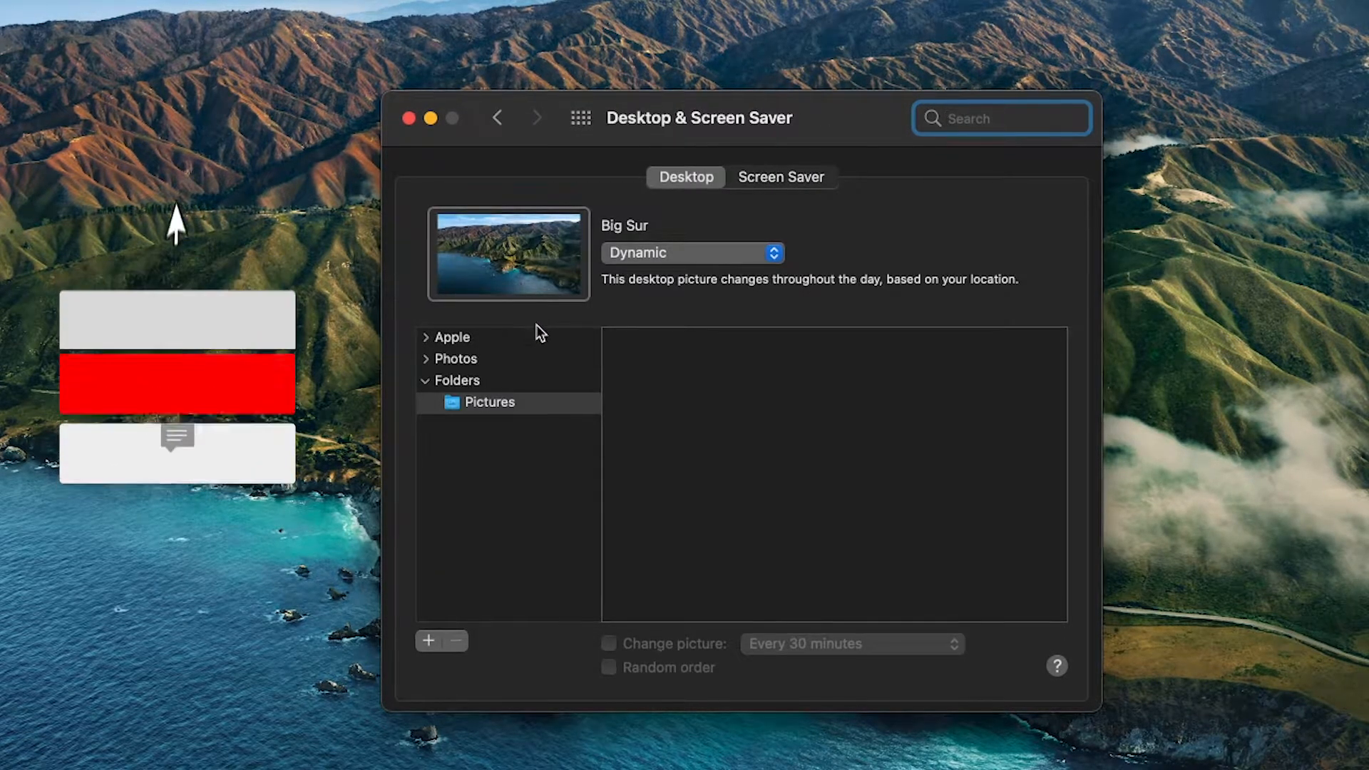
left_click(428, 380)
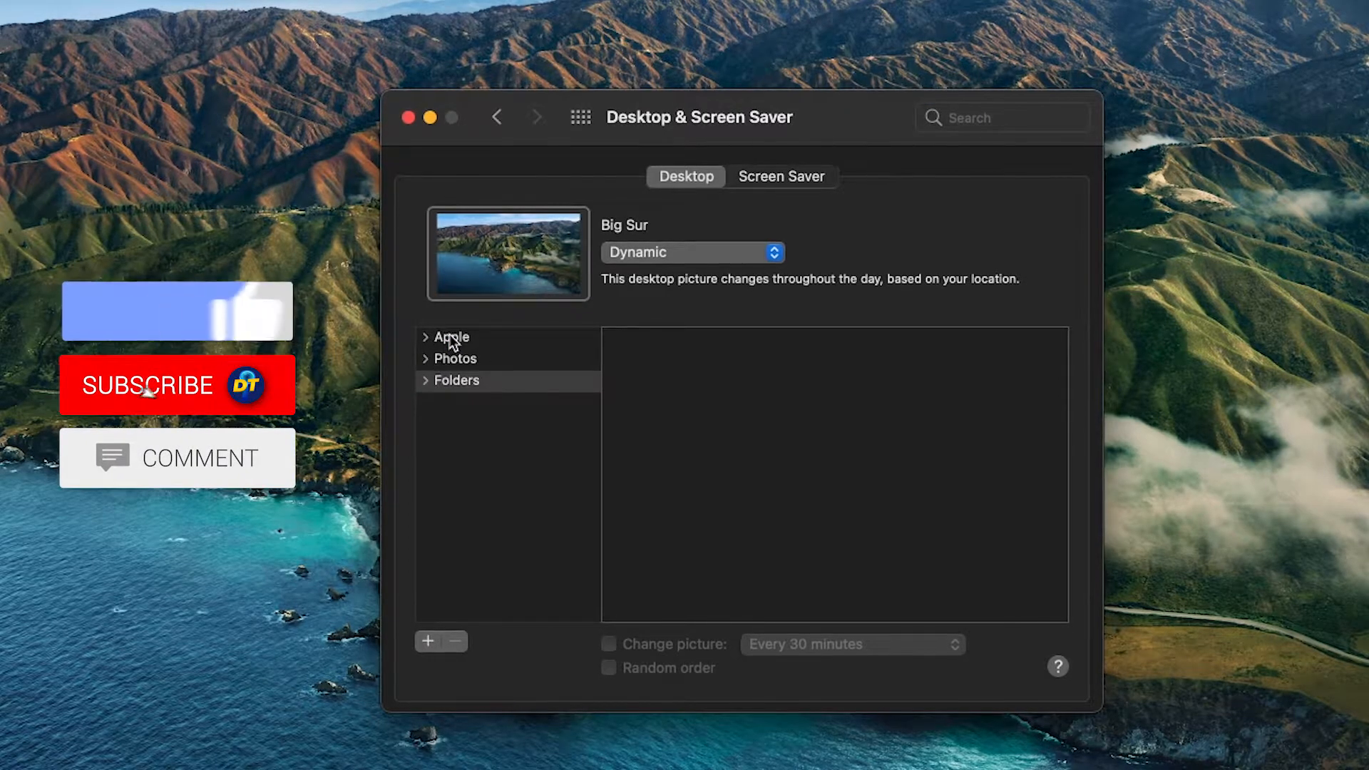
left_click(451, 337)
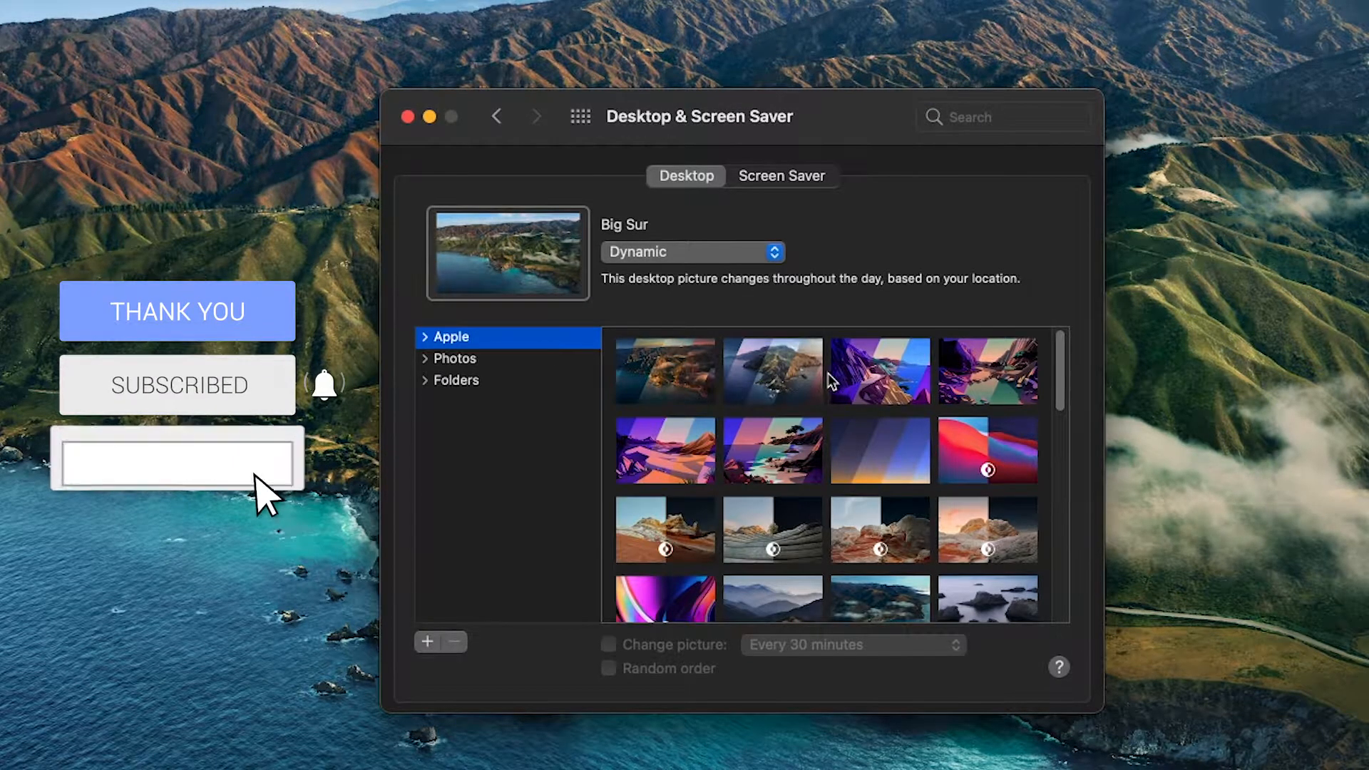
scroll("down", 3)
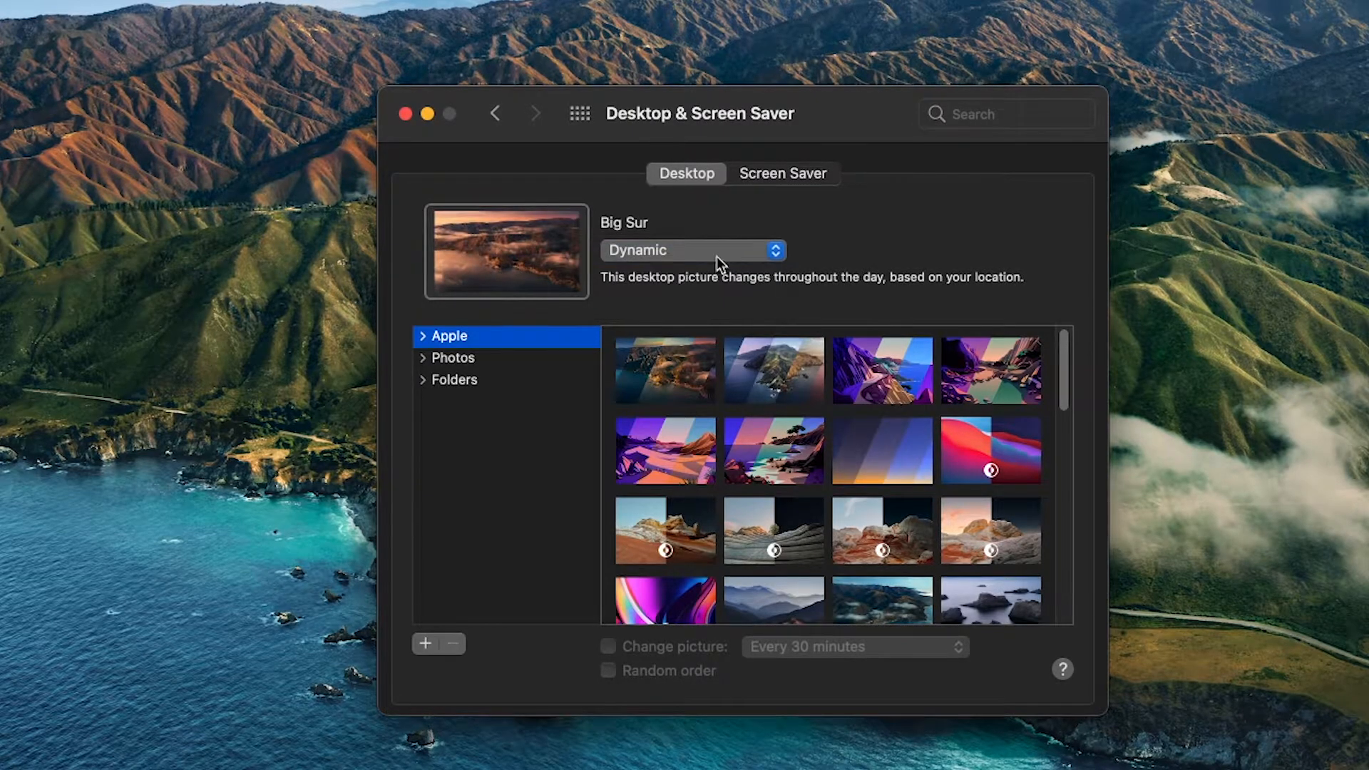
Try Catalina, return to Big Sur with Dynamic appearance, and expand Apple's collections
left_click(771, 369)
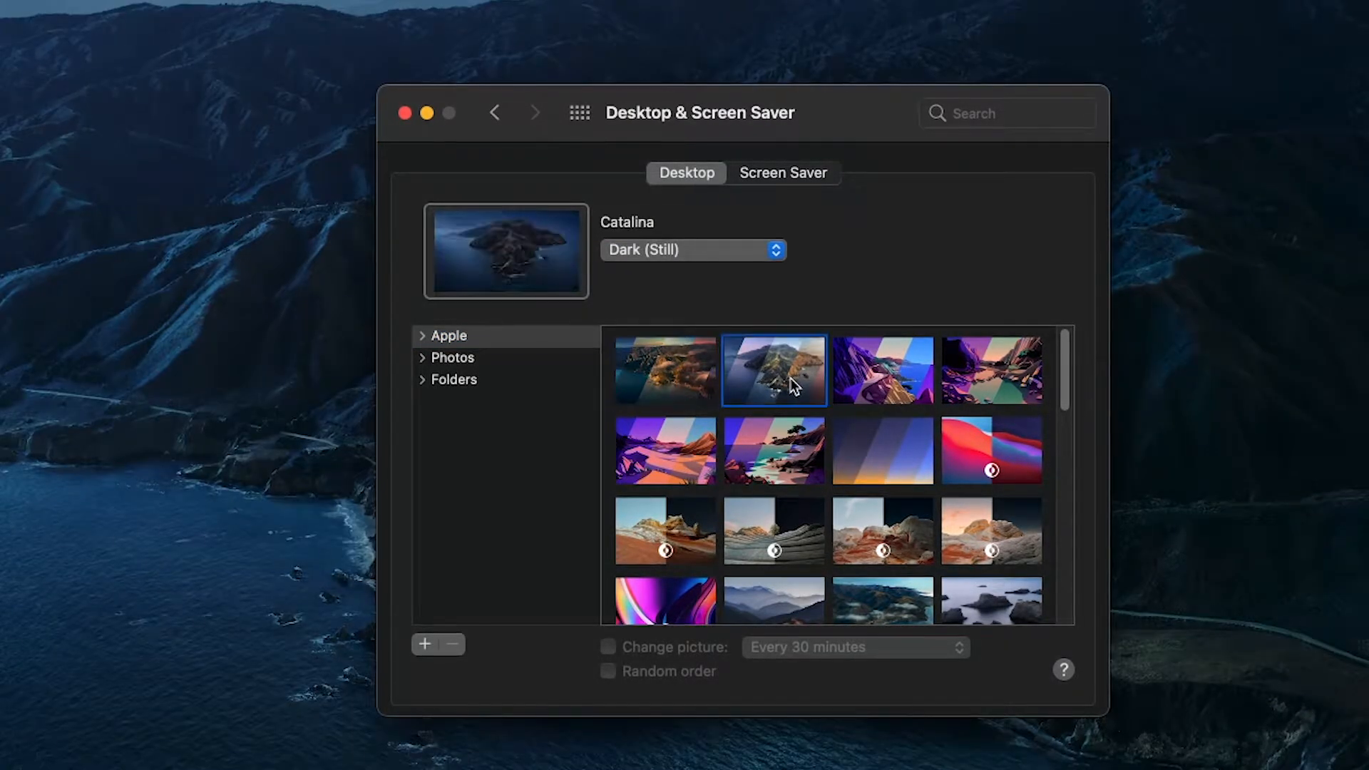
left_click(664, 369)
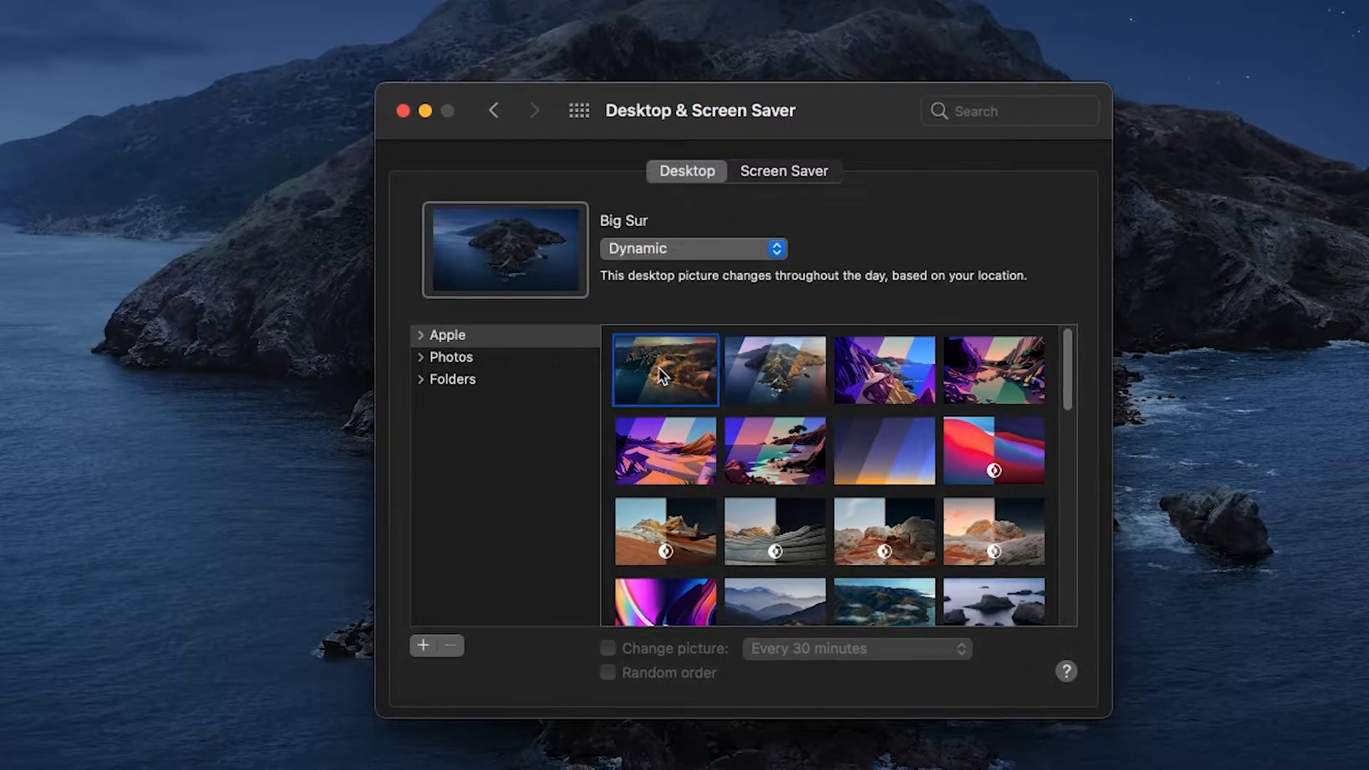
left_click(691, 248)
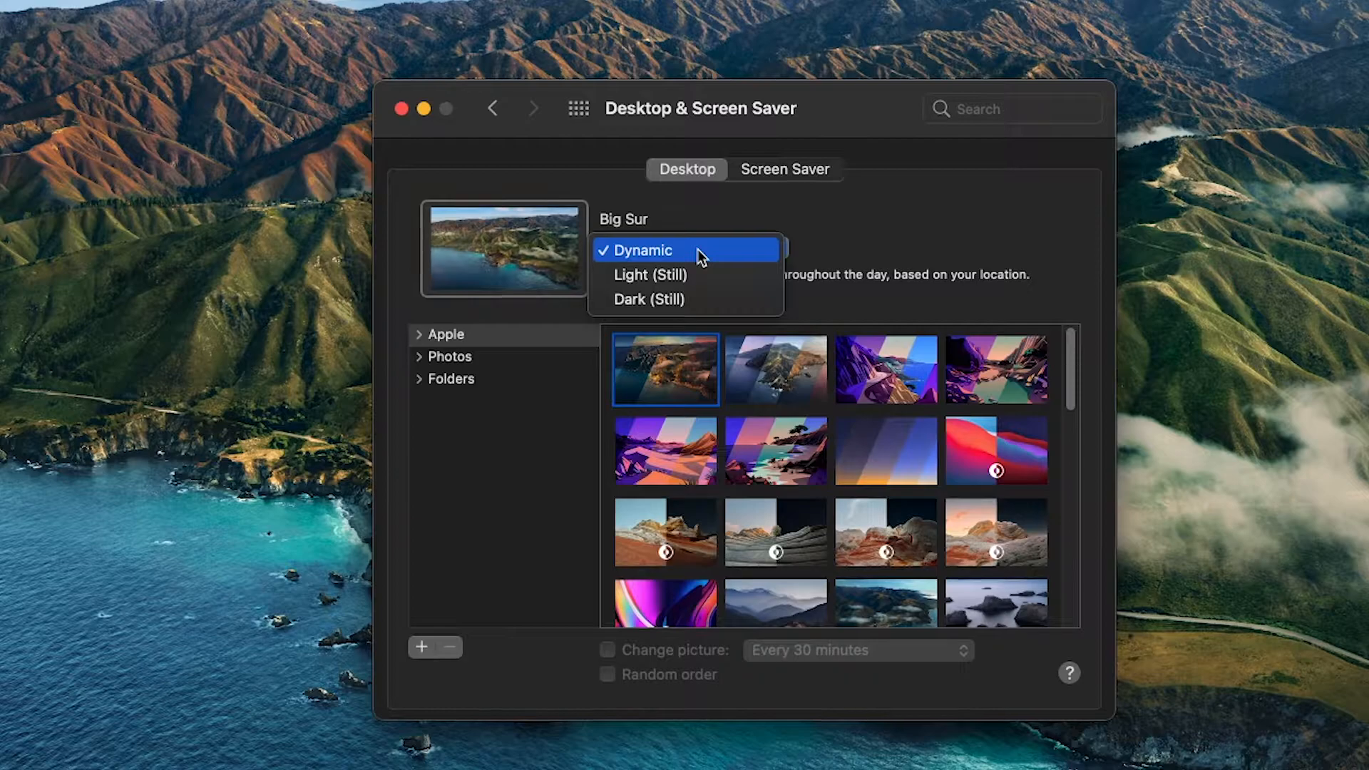
left_click(642, 251)
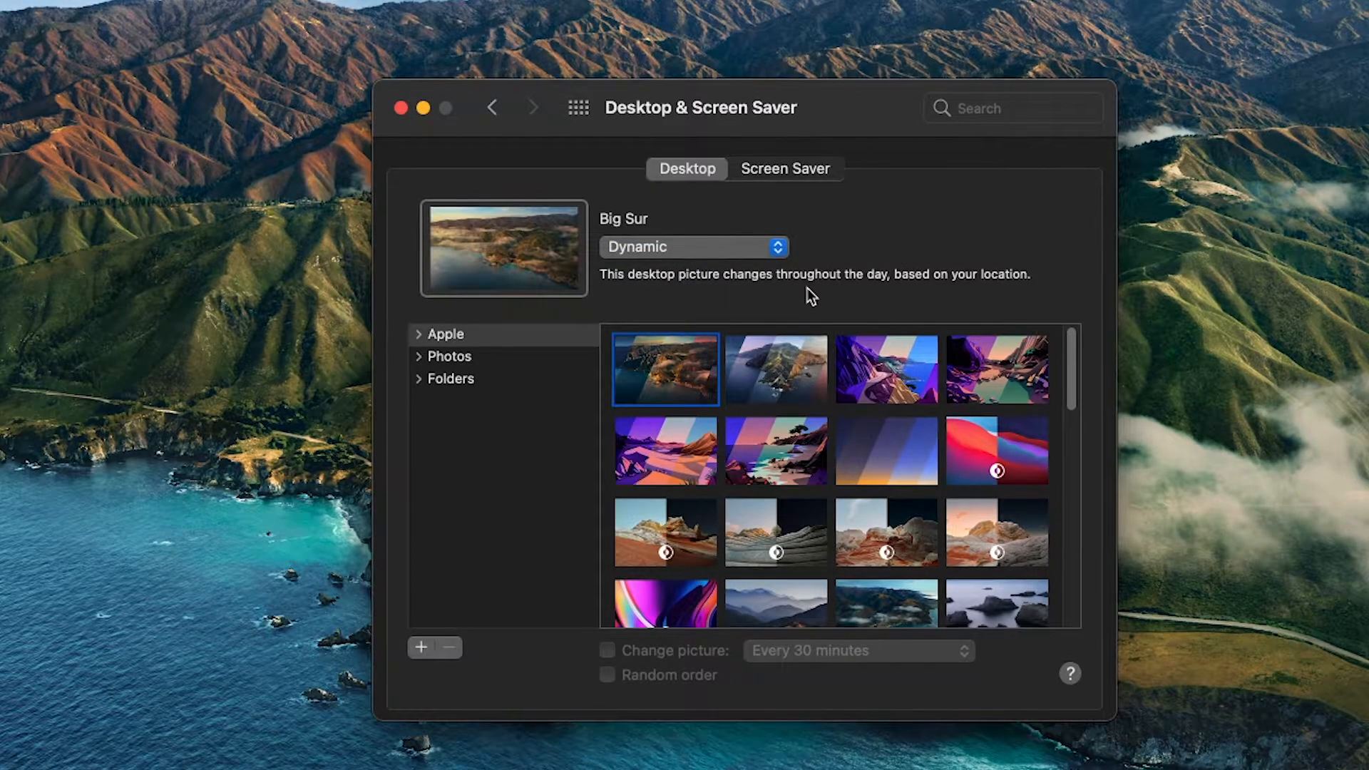
left_click(420, 334)
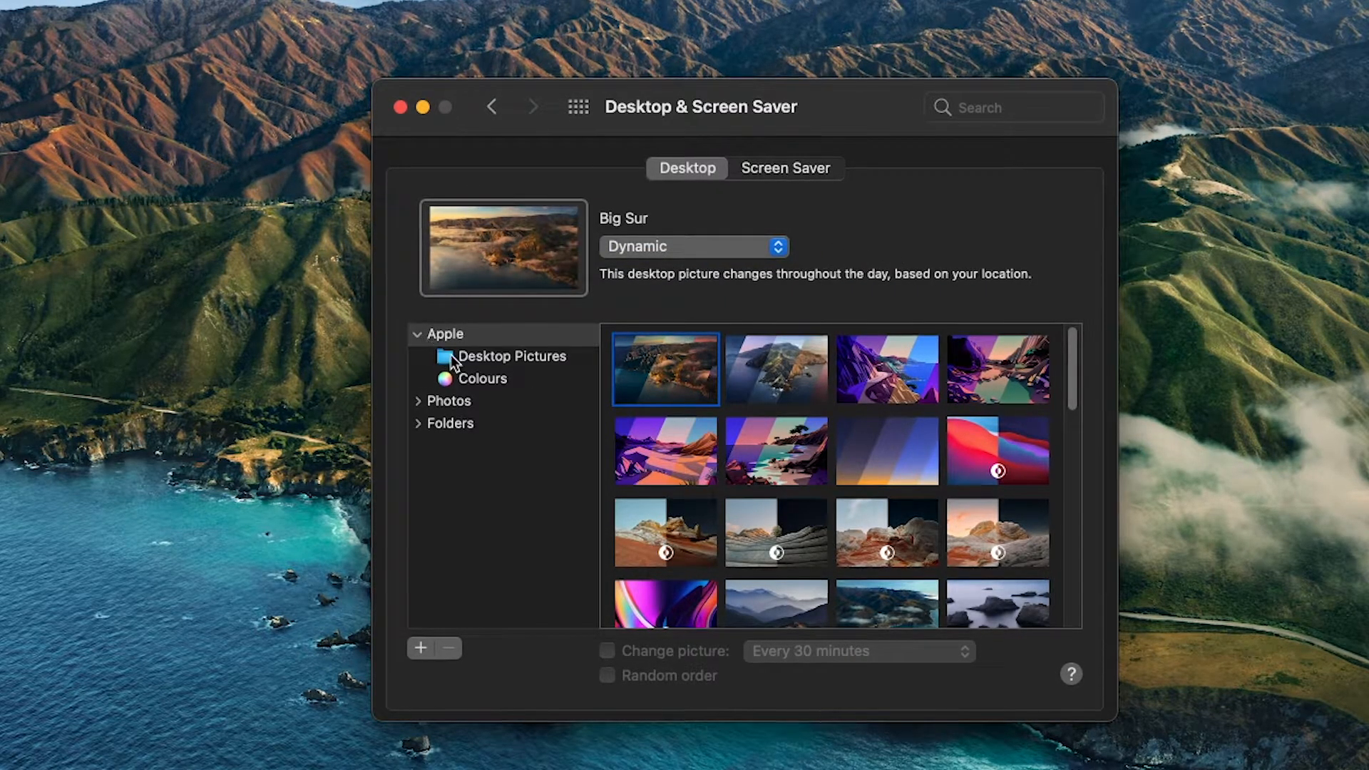
Try the Peak and Catalina Rock wallpapers, then enable changing the picture every 30 minutes
scroll("down", 3)
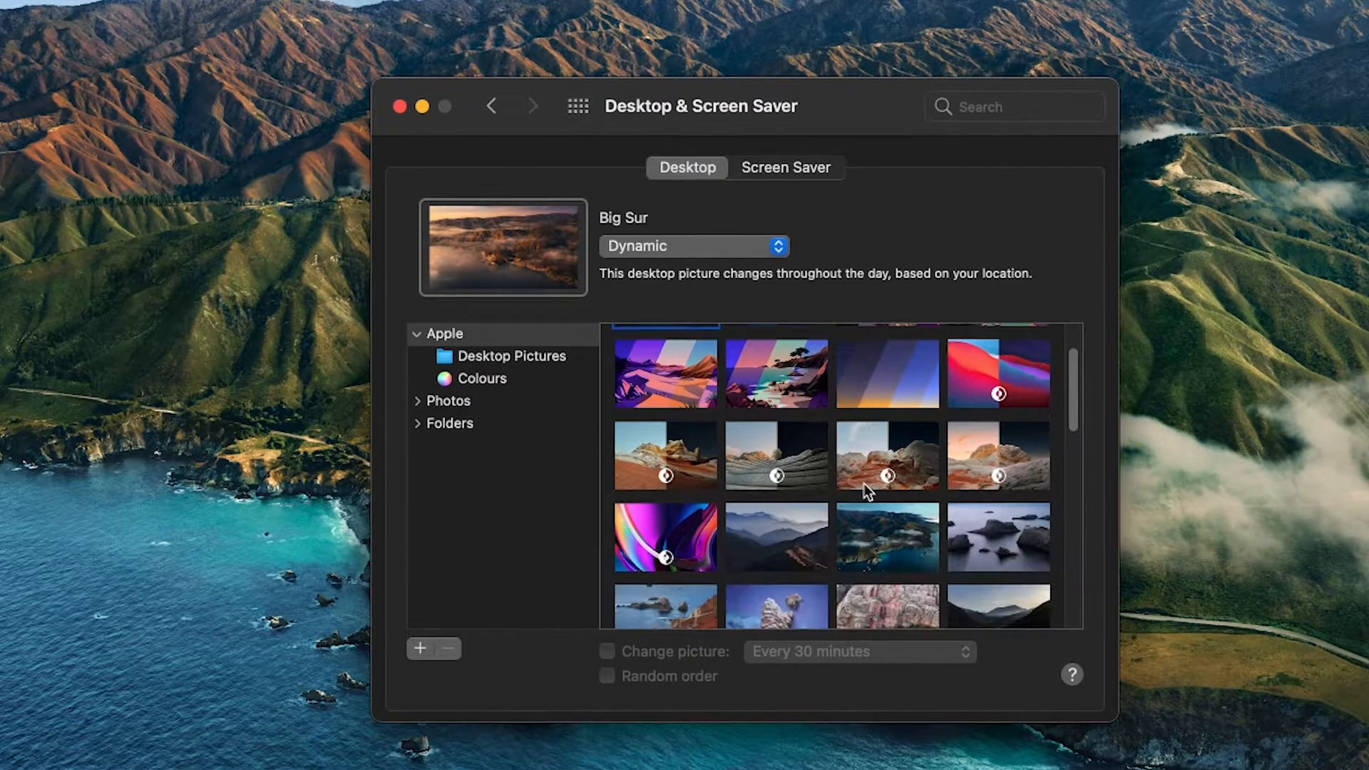
left_click(777, 455)
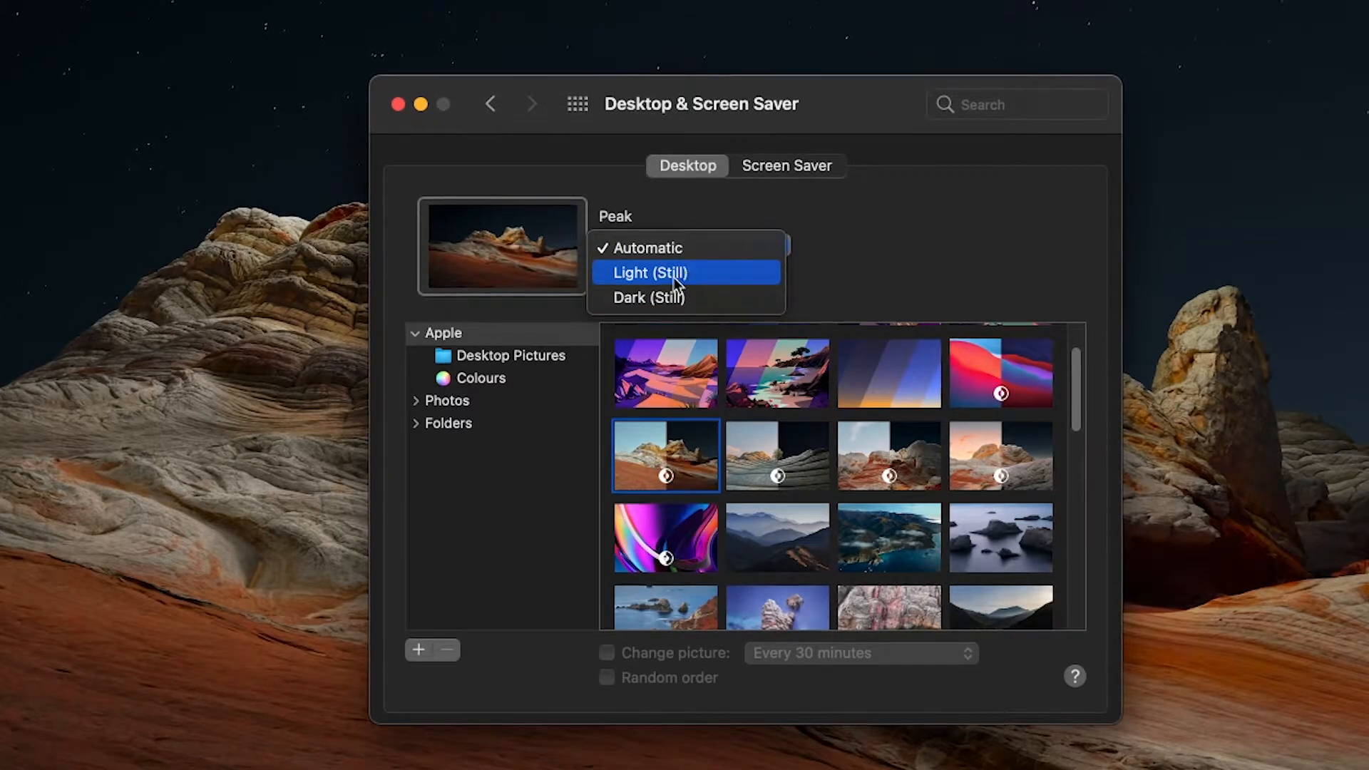
mouse_move(522, 389)
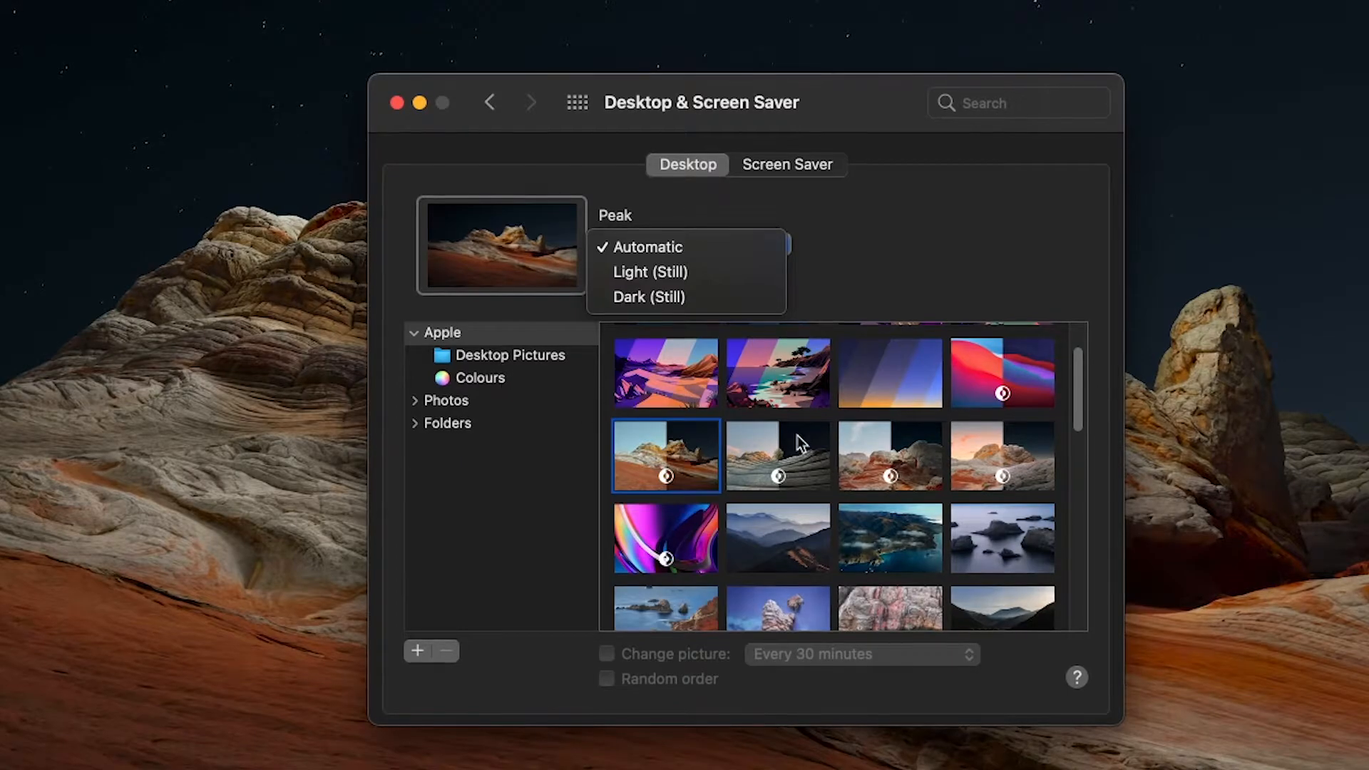
left_click(647, 246)
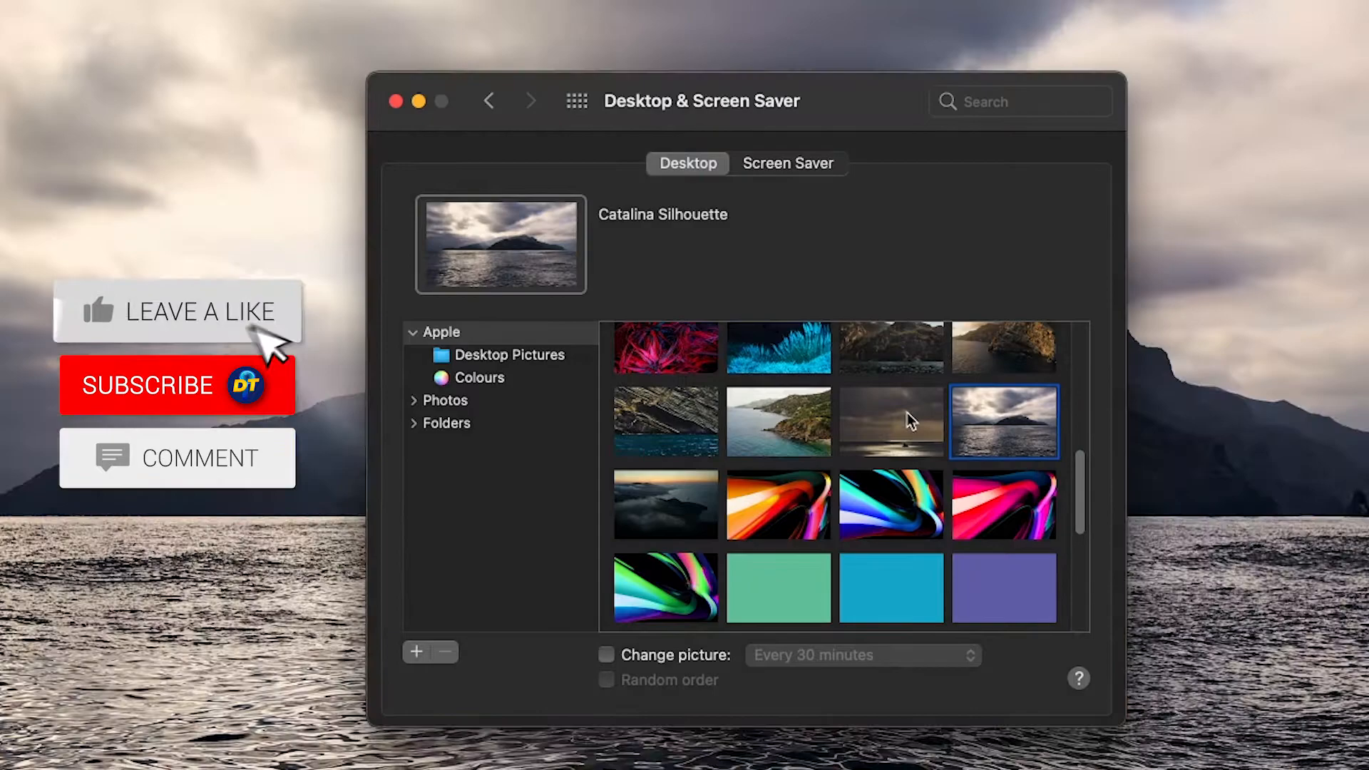
left_click(665, 420)
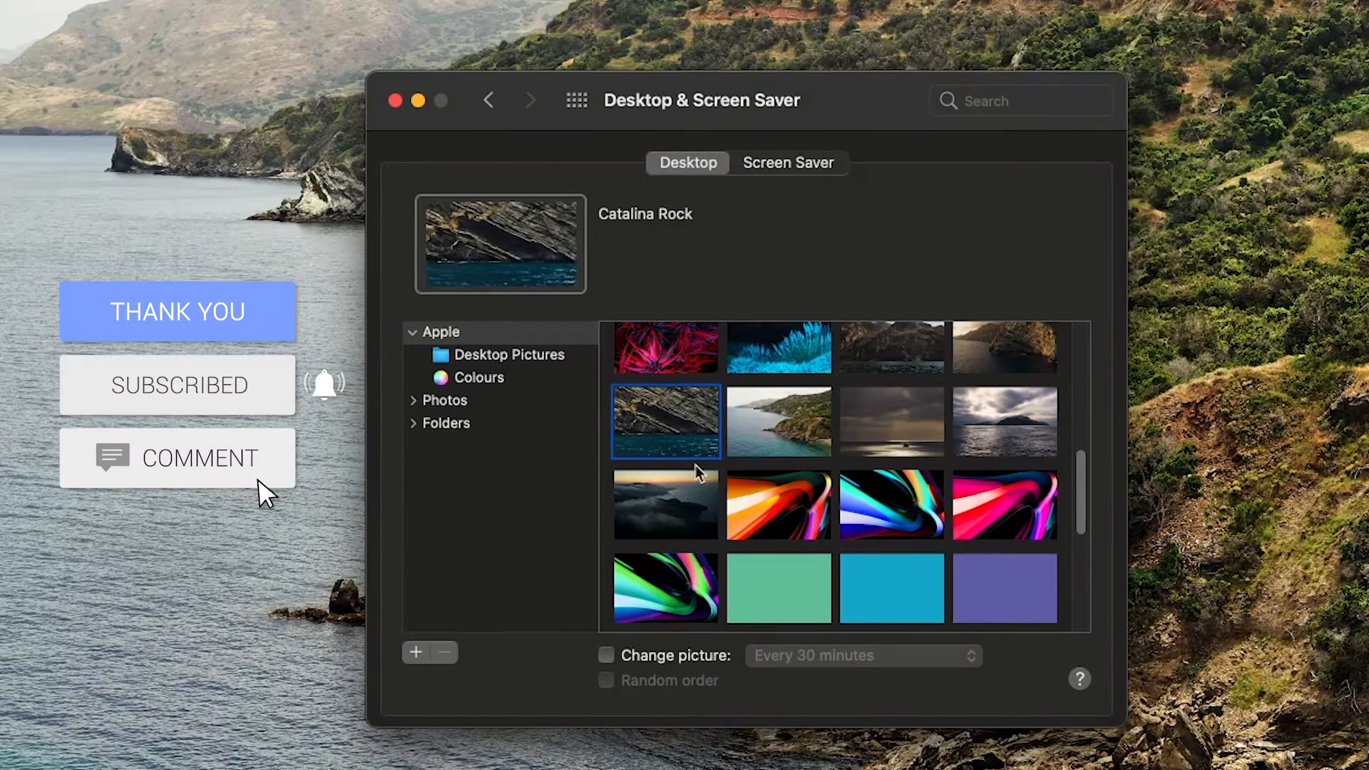
left_click(606, 656)
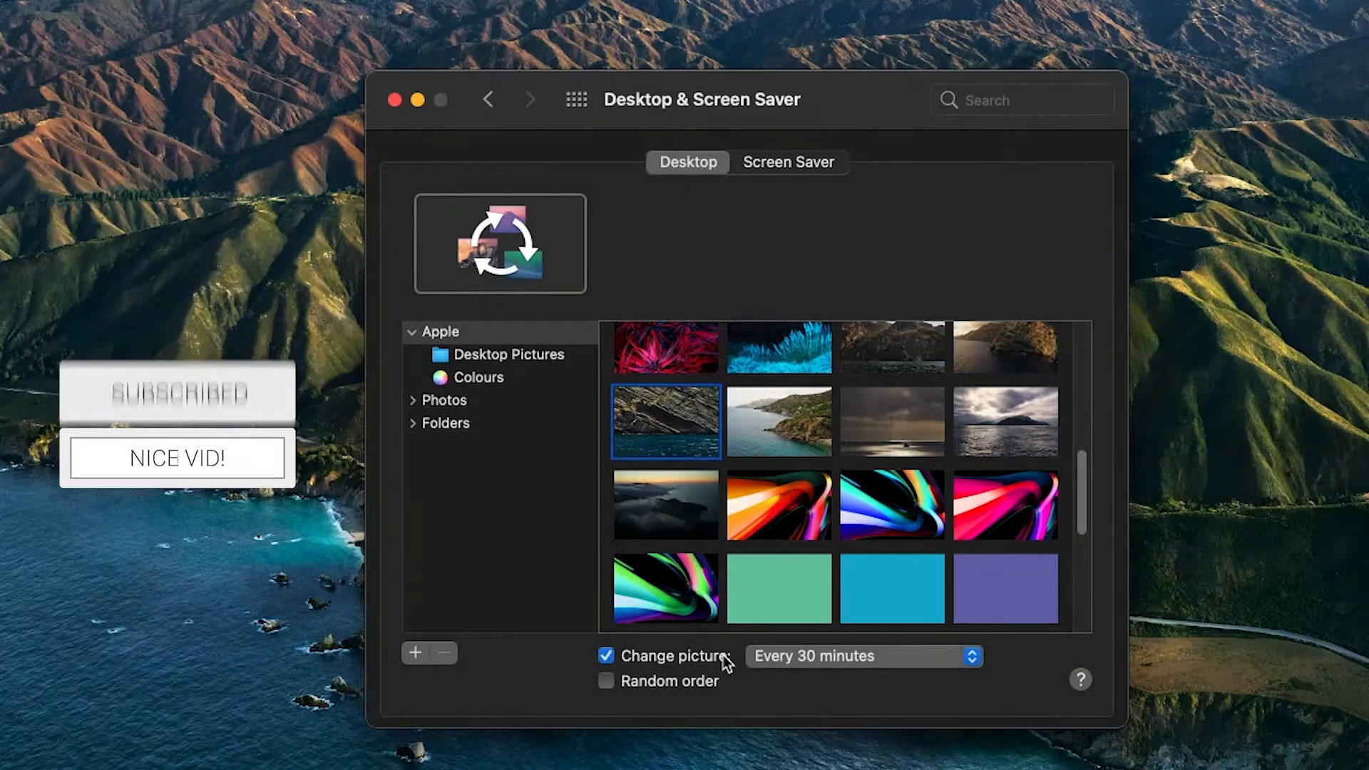
Turn off automatic picture changing, keeping Catalina Rock, and show Apple's Colours collection
left_click(863, 656)
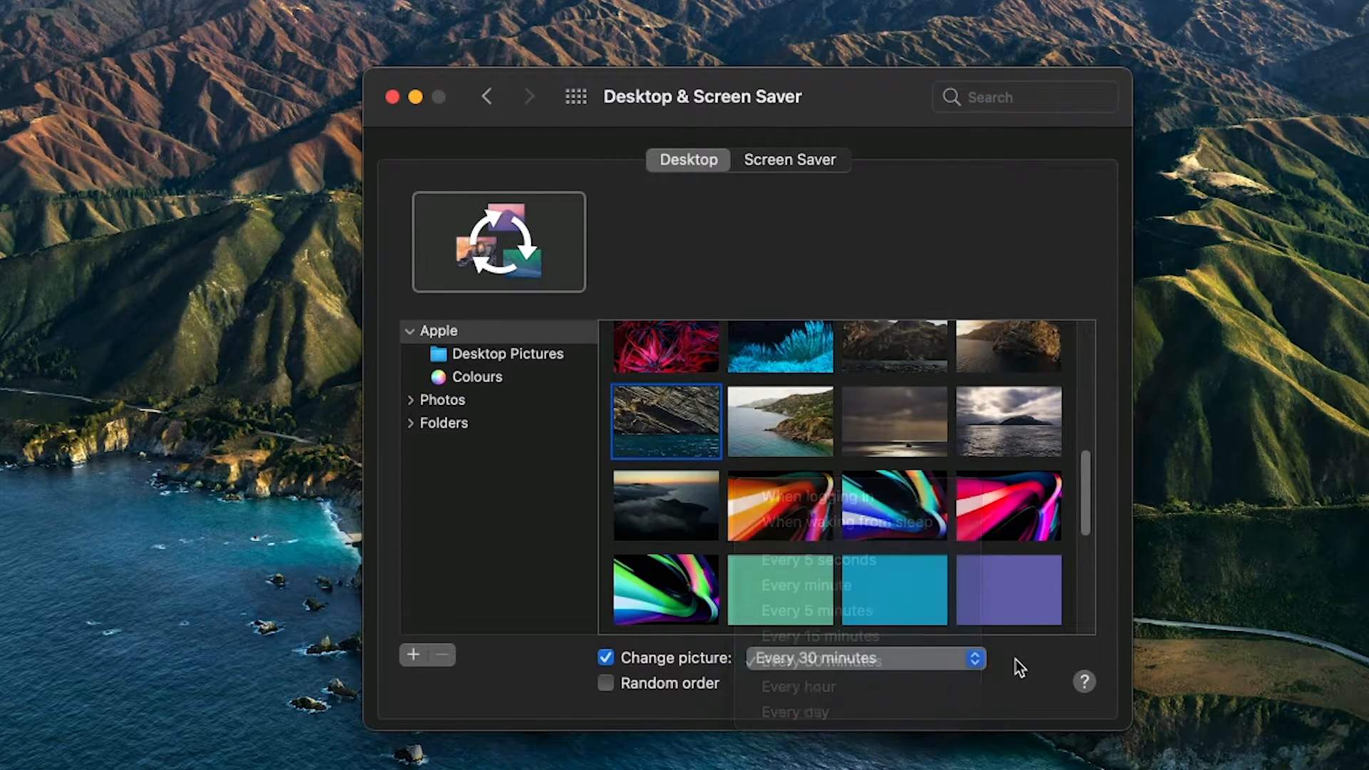
left_click(606, 657)
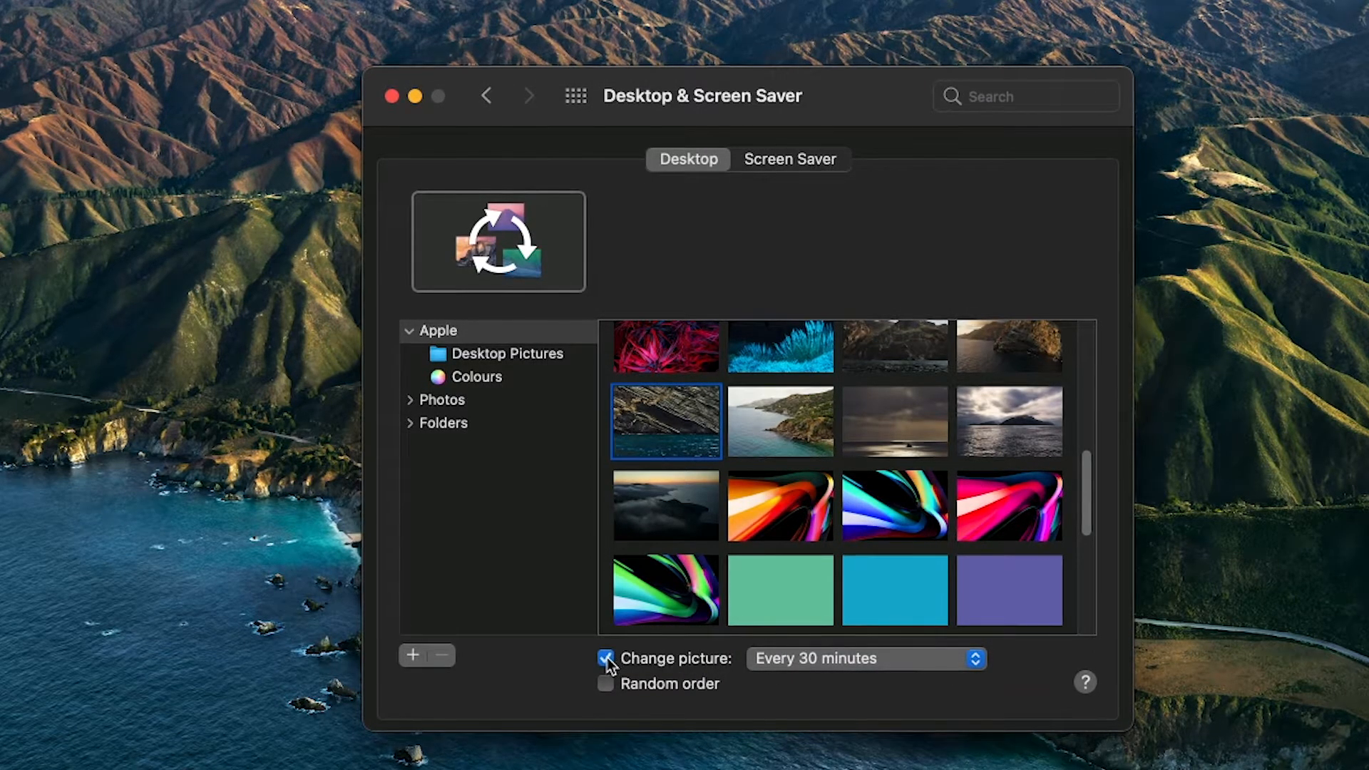
left_click(606, 659)
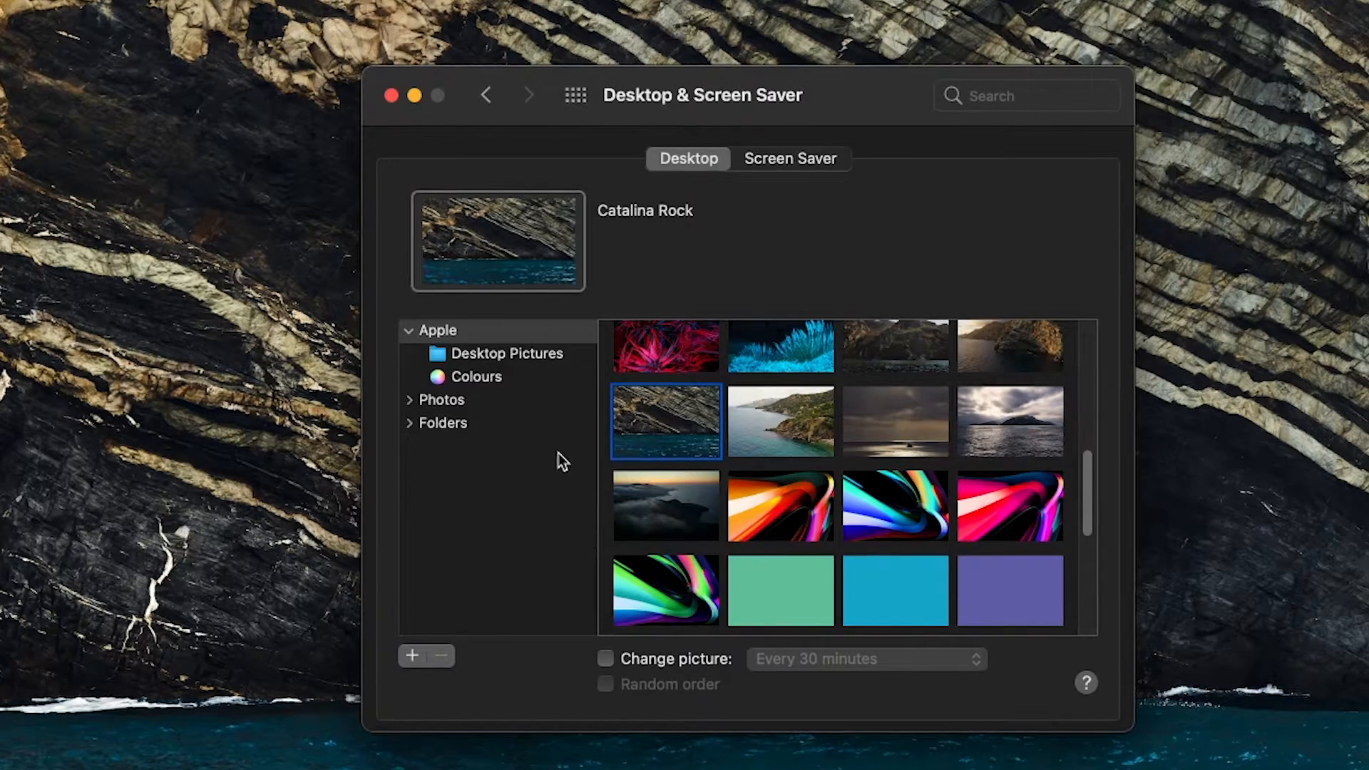
left_click(476, 377)
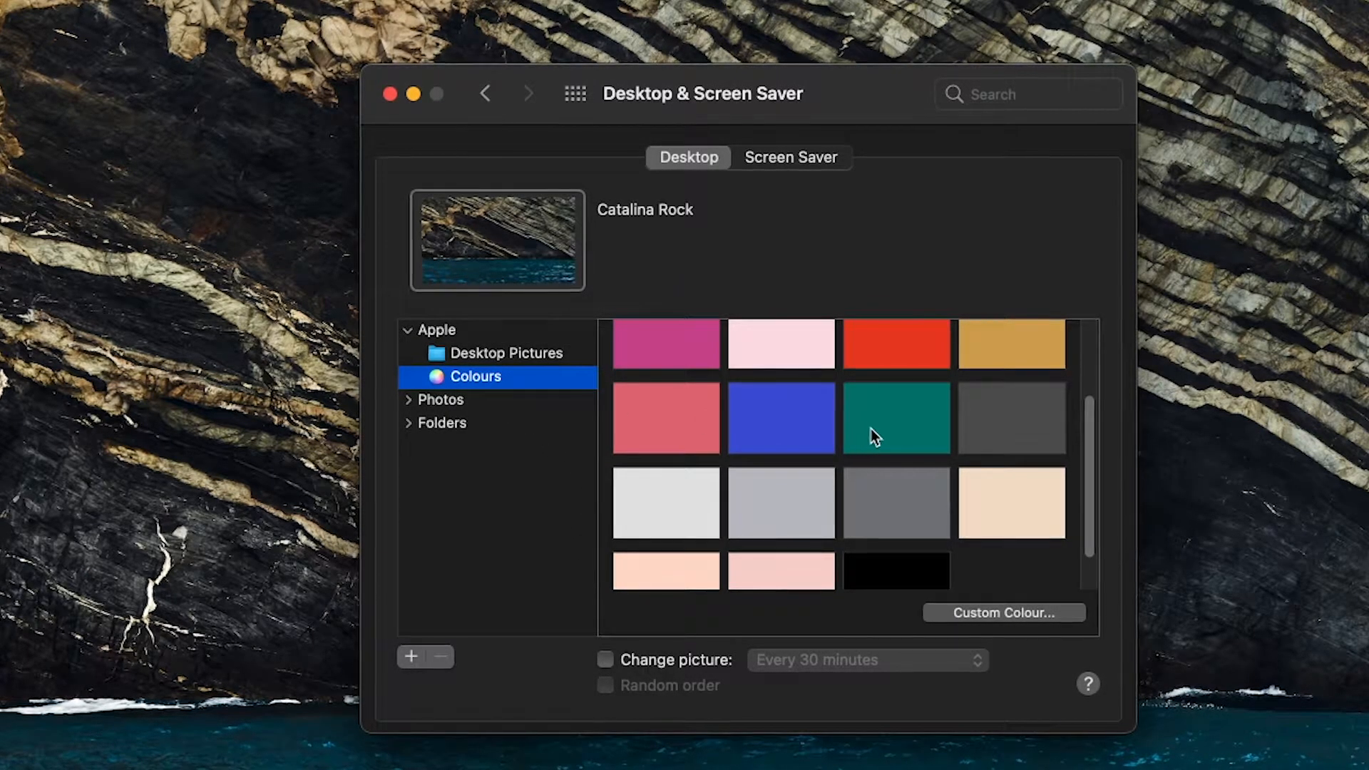
Try Teal, Space Grey and Gold solid colours, settling on Space Grey
left_click(896, 417)
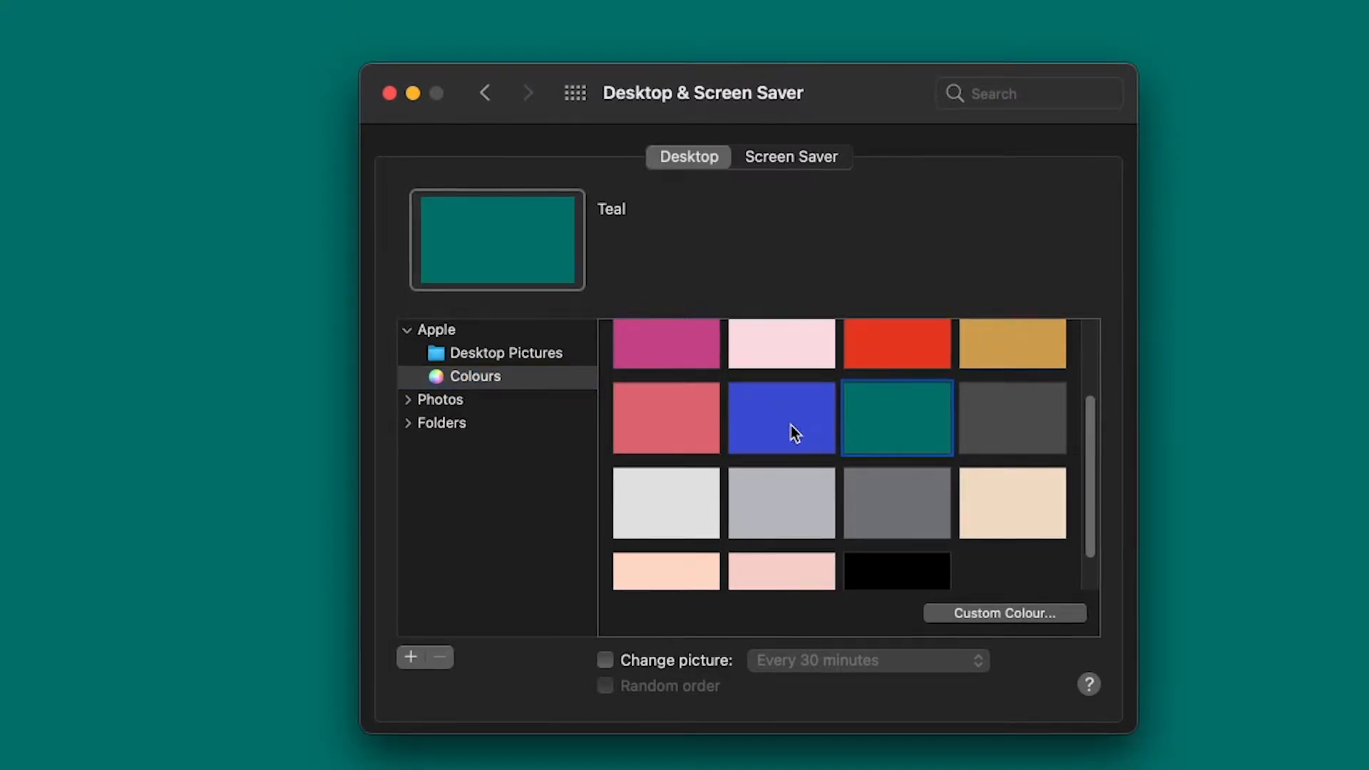
left_click(781, 503)
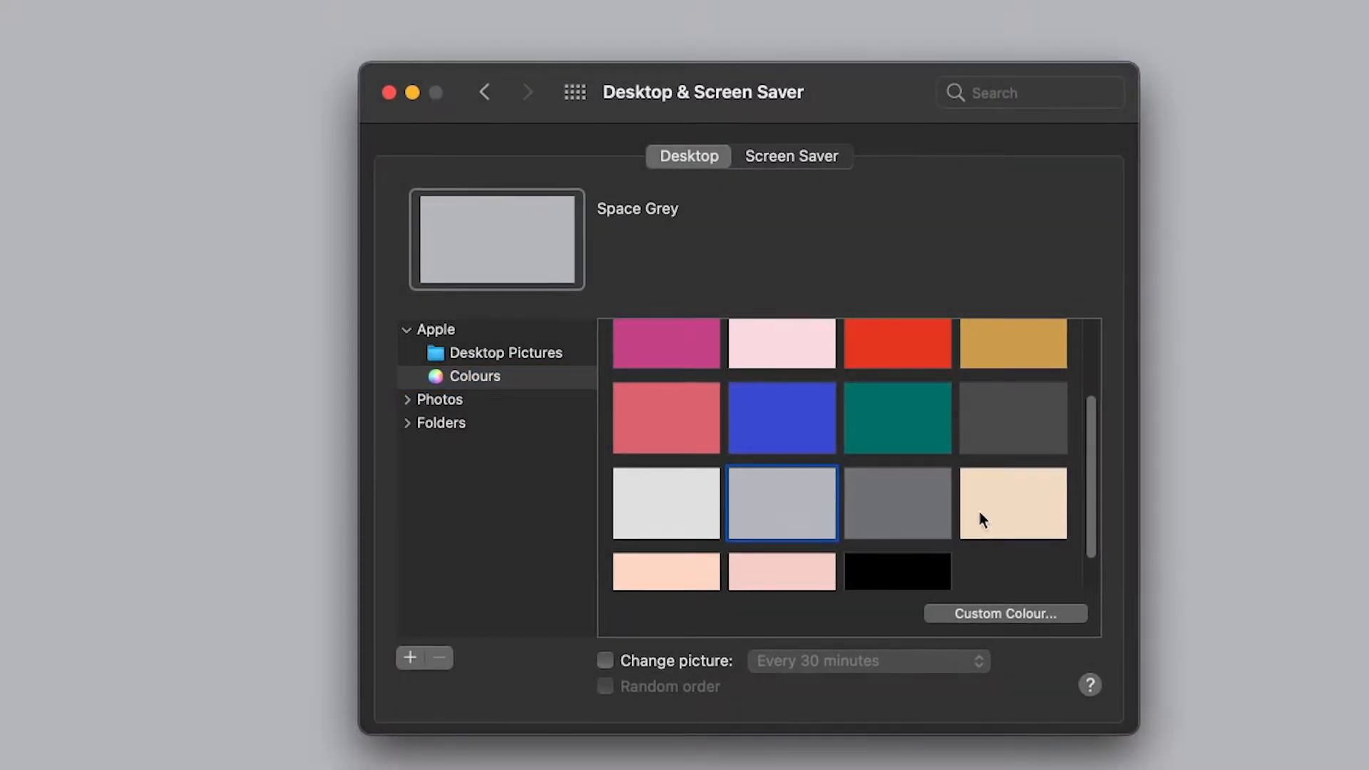
left_click(1012, 503)
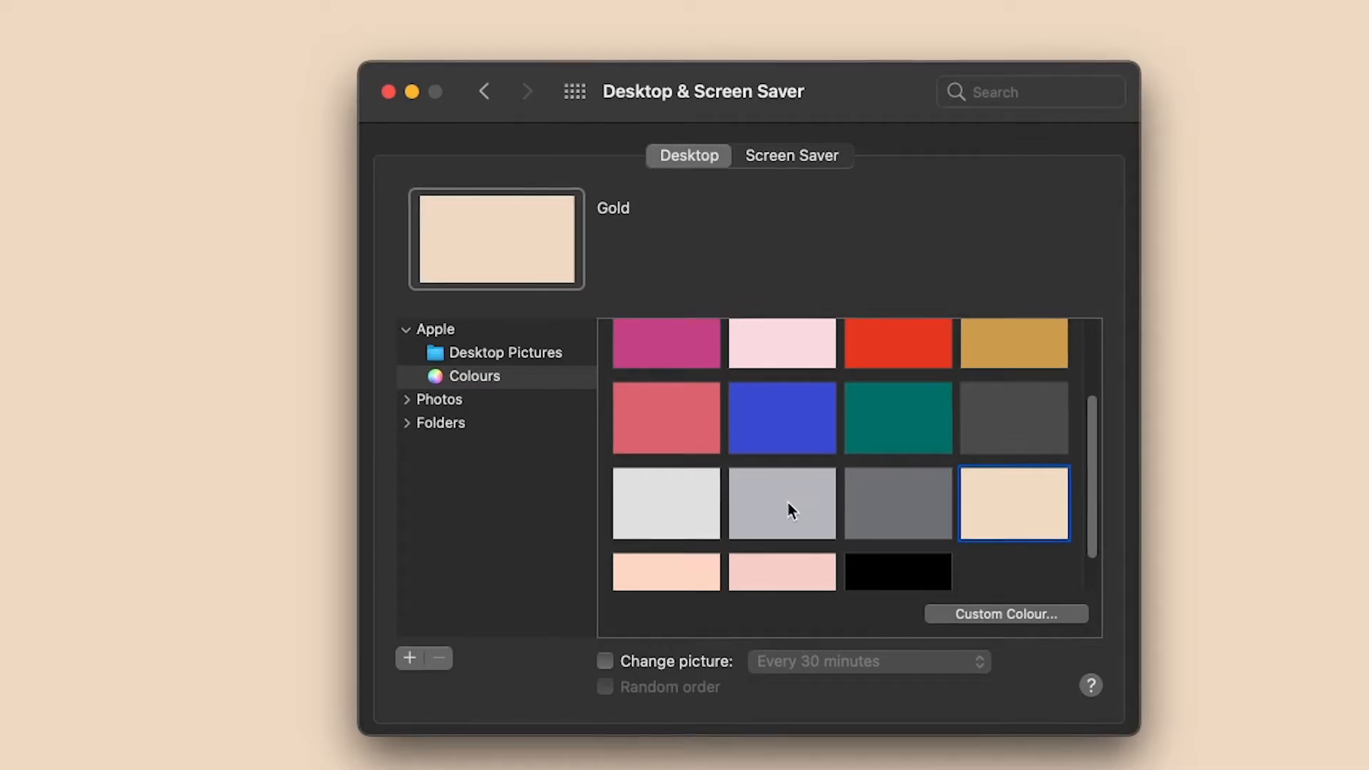
left_click(781, 504)
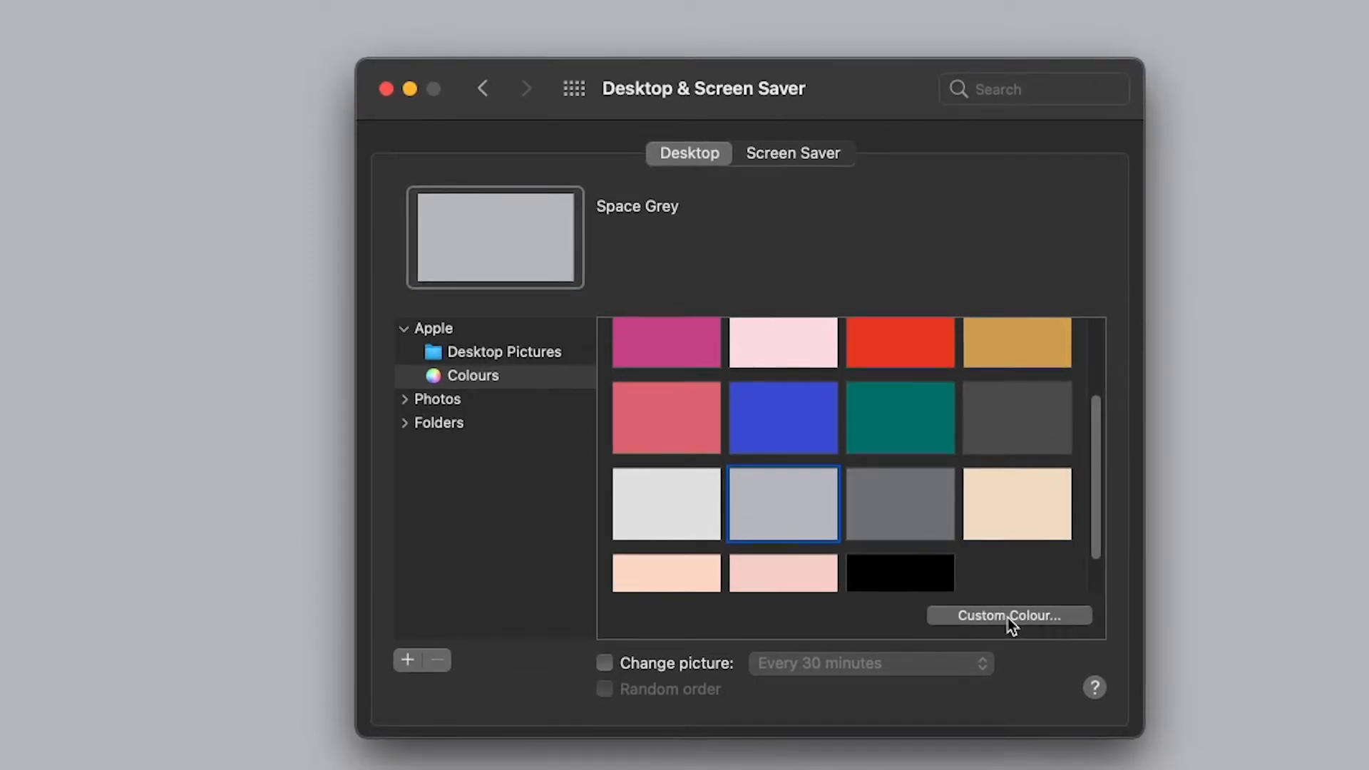
Pick a custom pinkish-red on the colour wheel after trying light green, then close the panel
left_click(1010, 614)
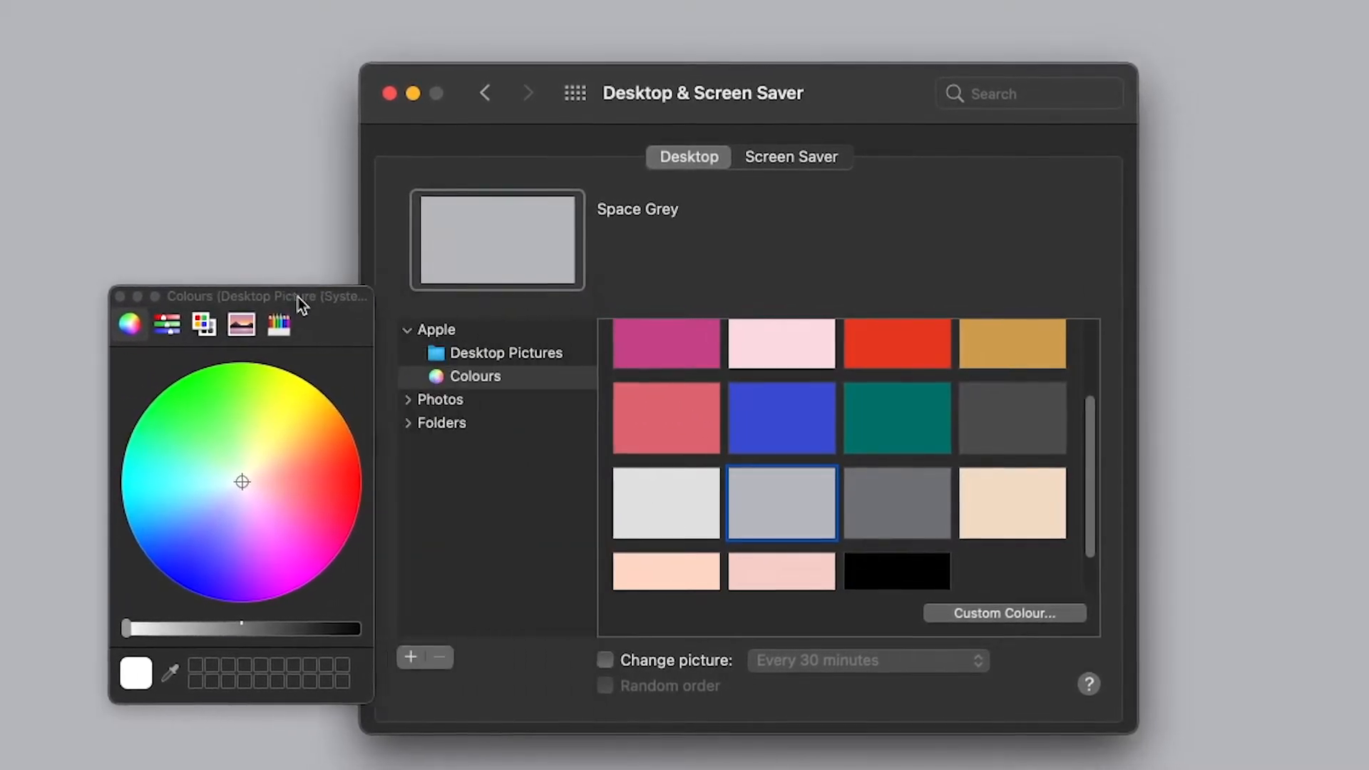
left_click(256, 460)
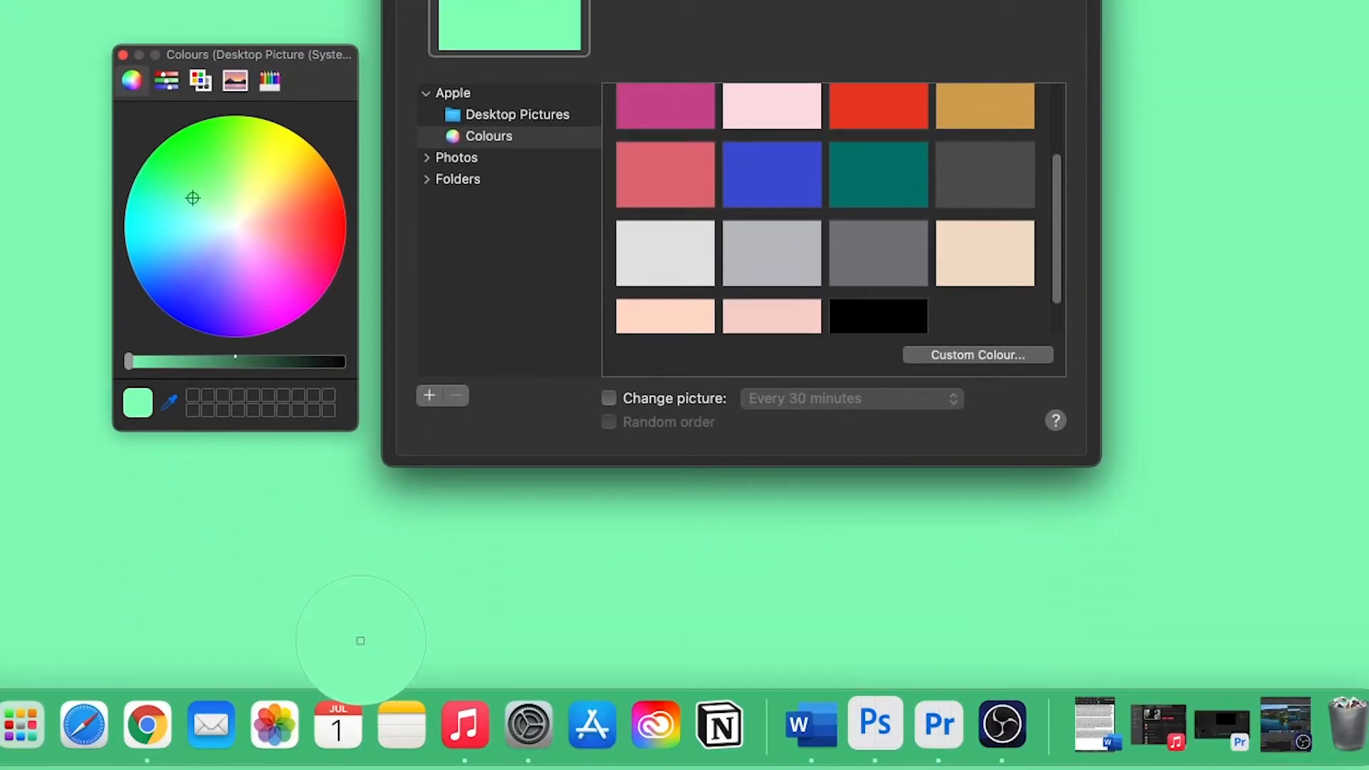
left_click(463, 723)
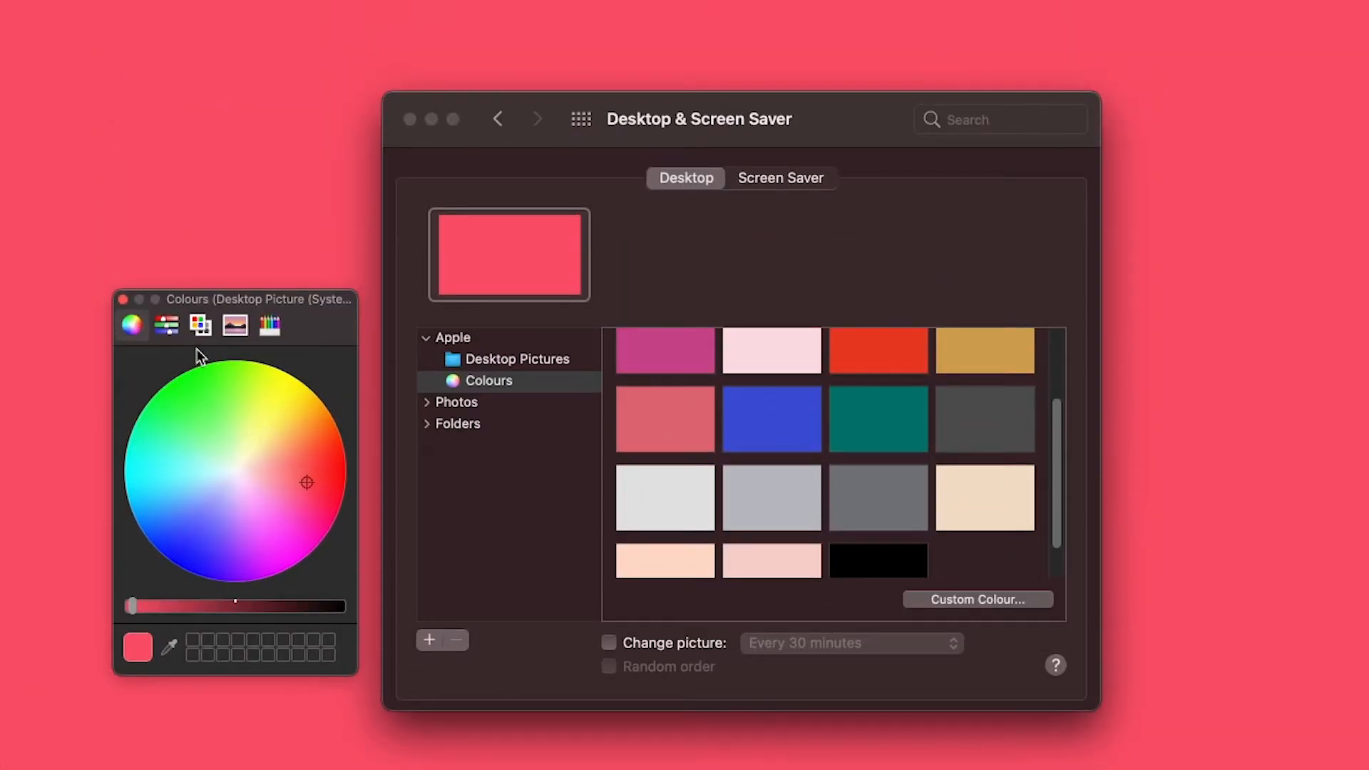
mouse_move(202, 306)
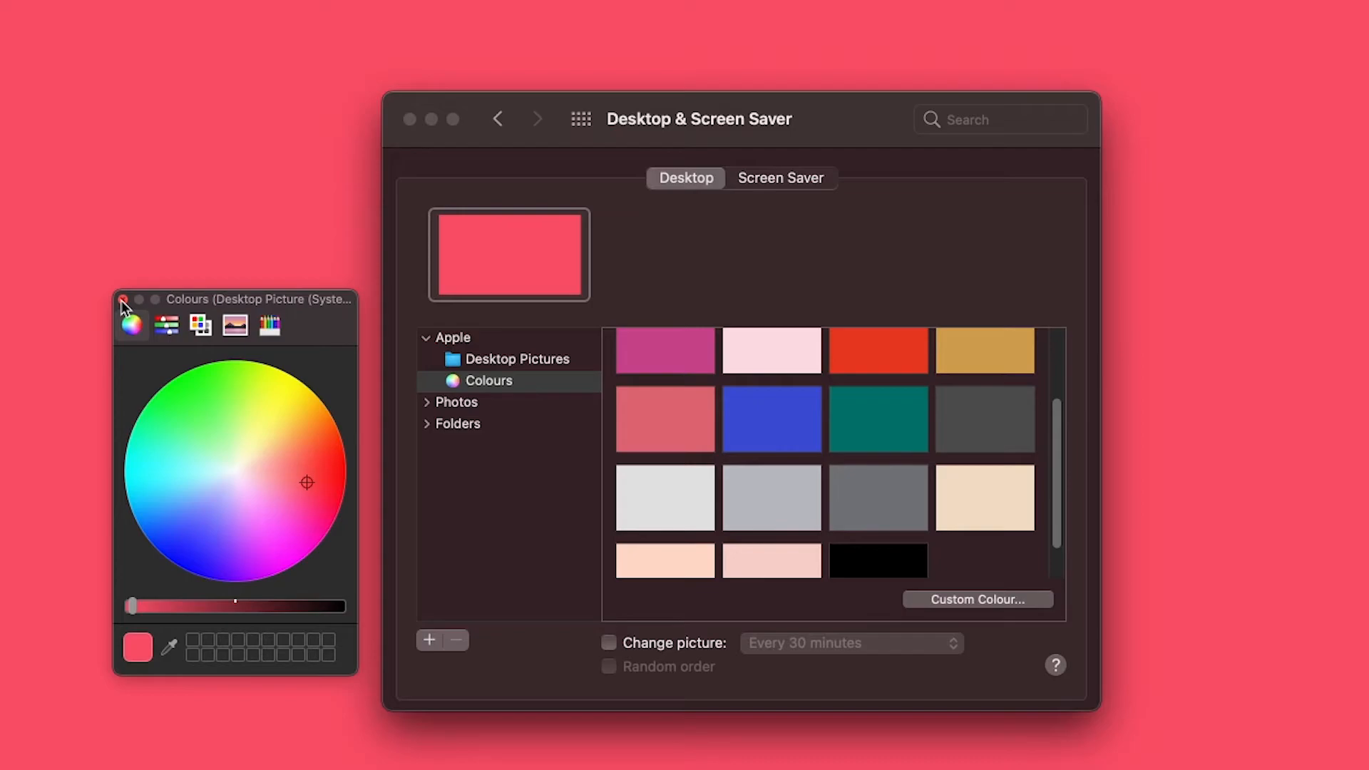
left_click(124, 303)
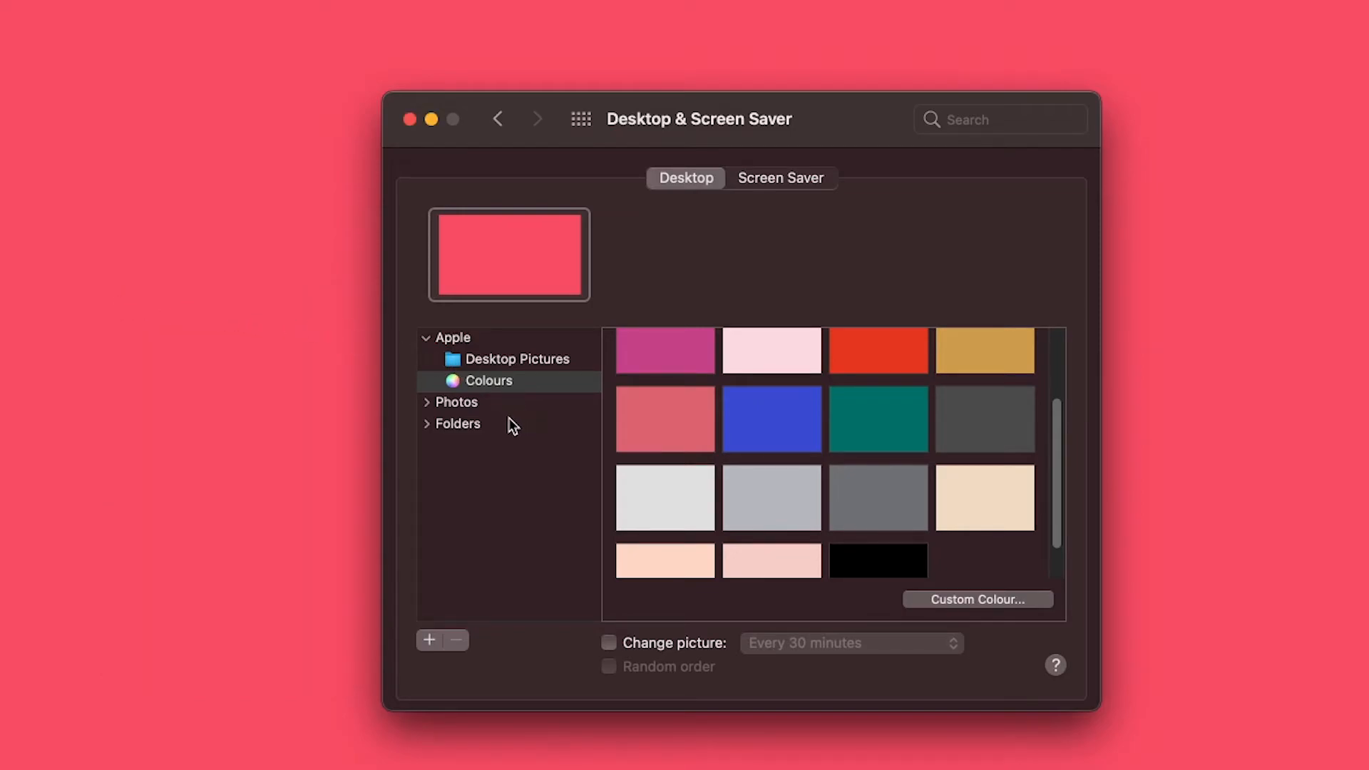
View the Pictures folder under Folders, then return to Apple's Desktop Pictures gallery
left_click(457, 424)
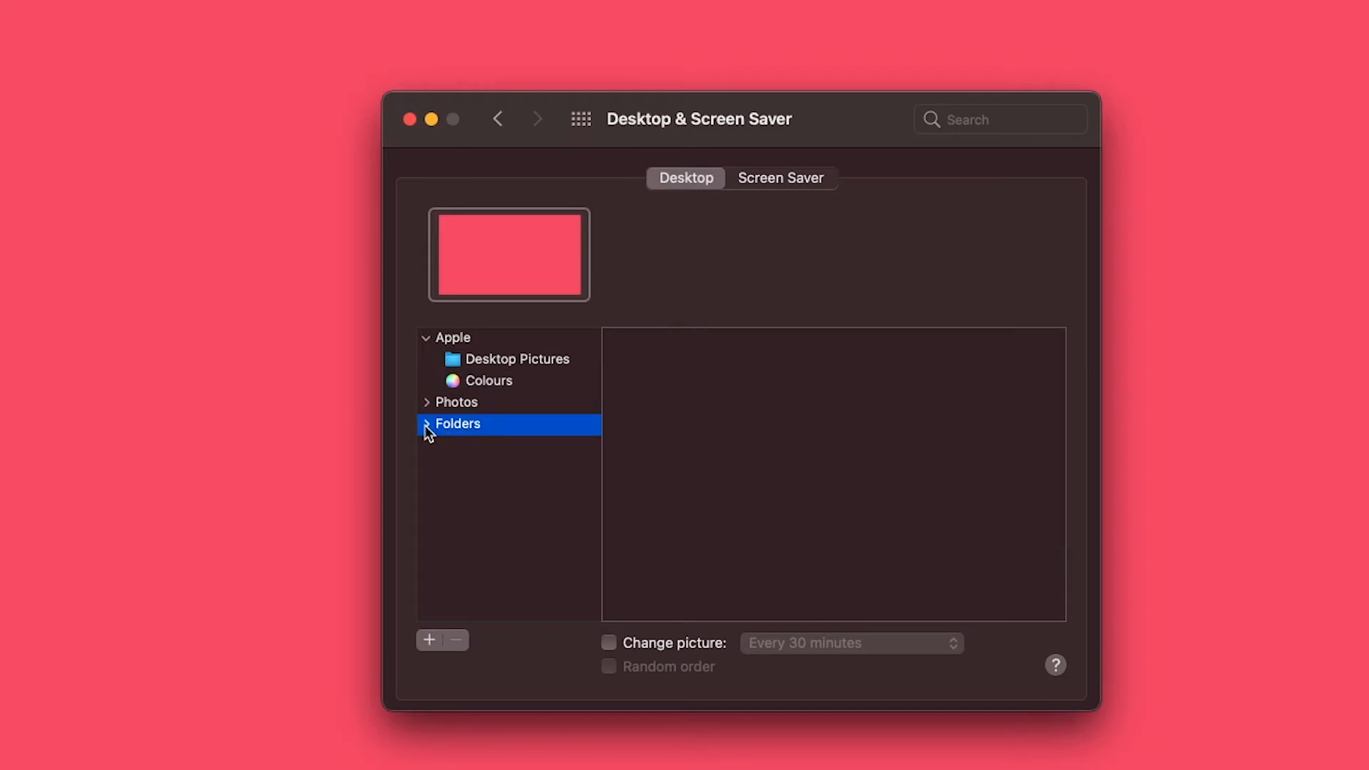
left_click(425, 424)
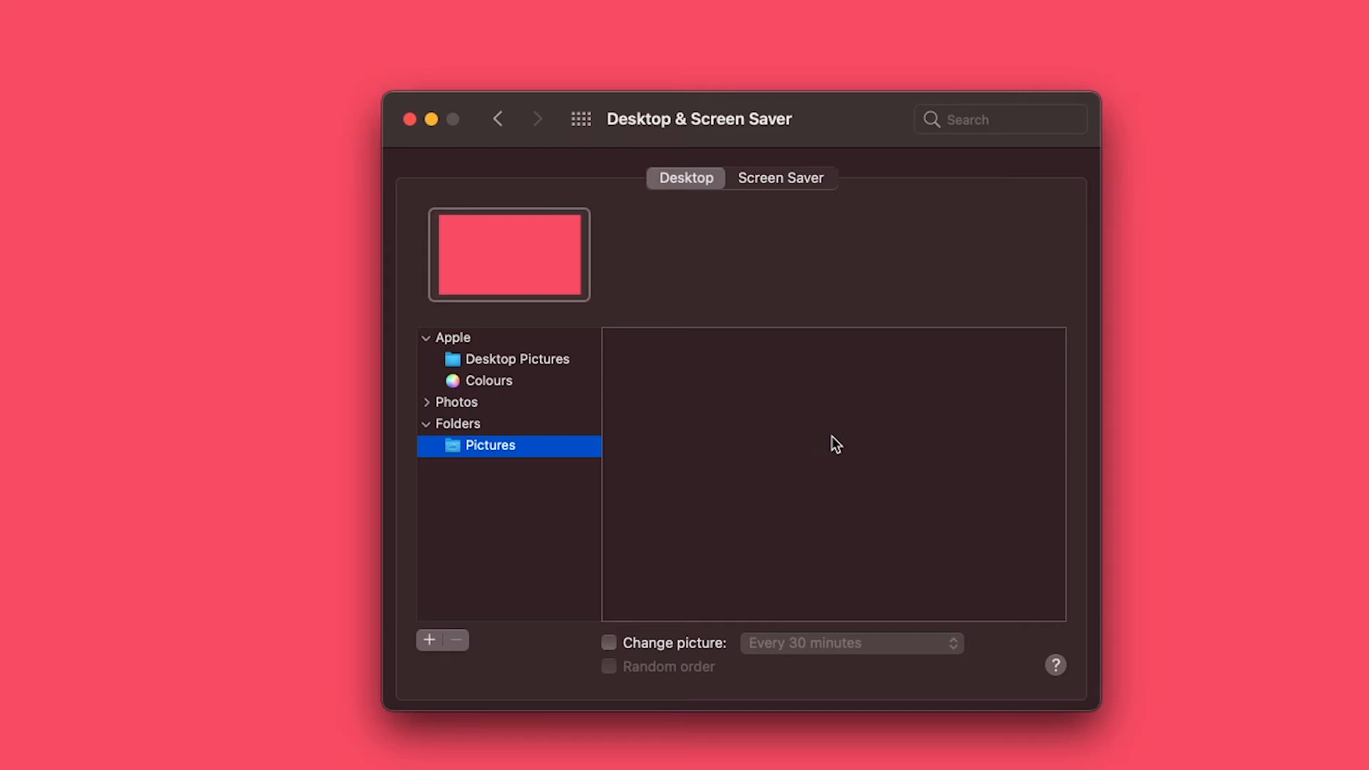
mouse_move(737, 405)
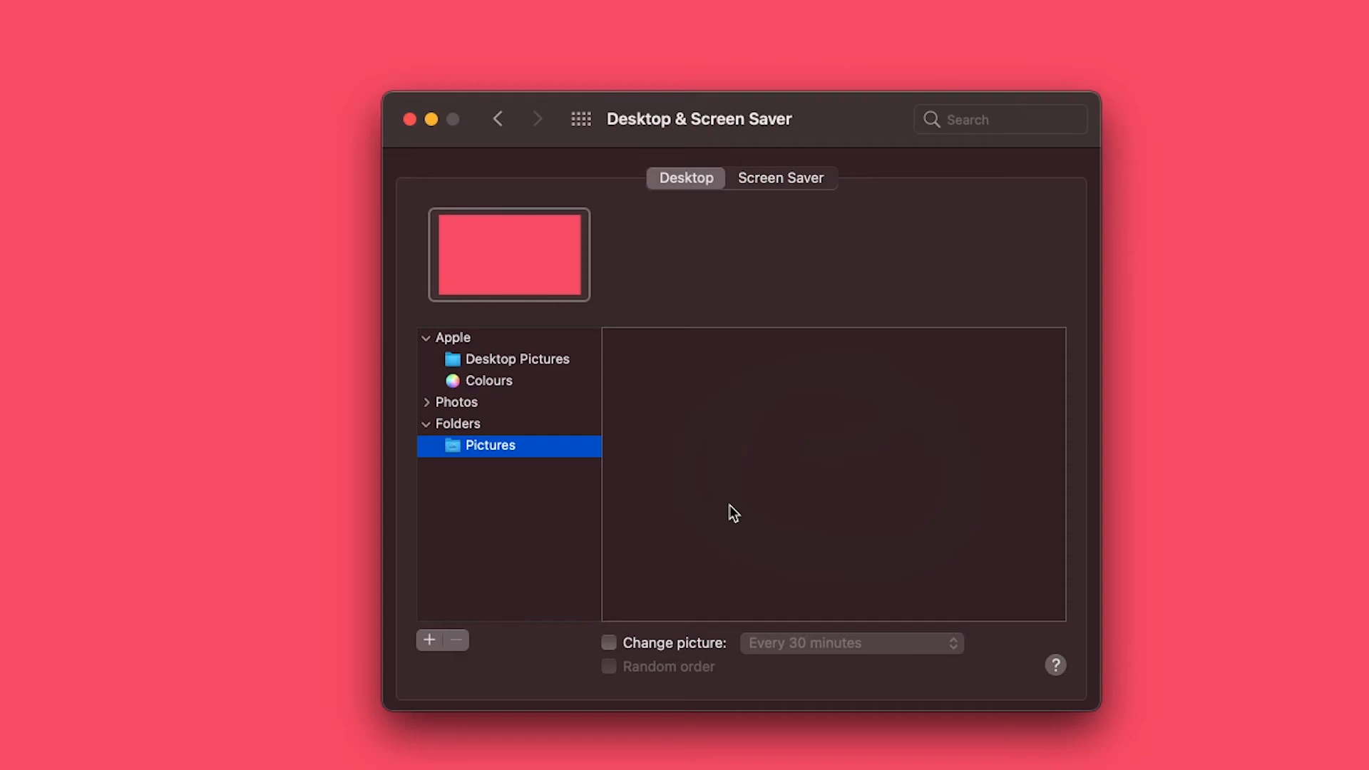
mouse_move(723, 509)
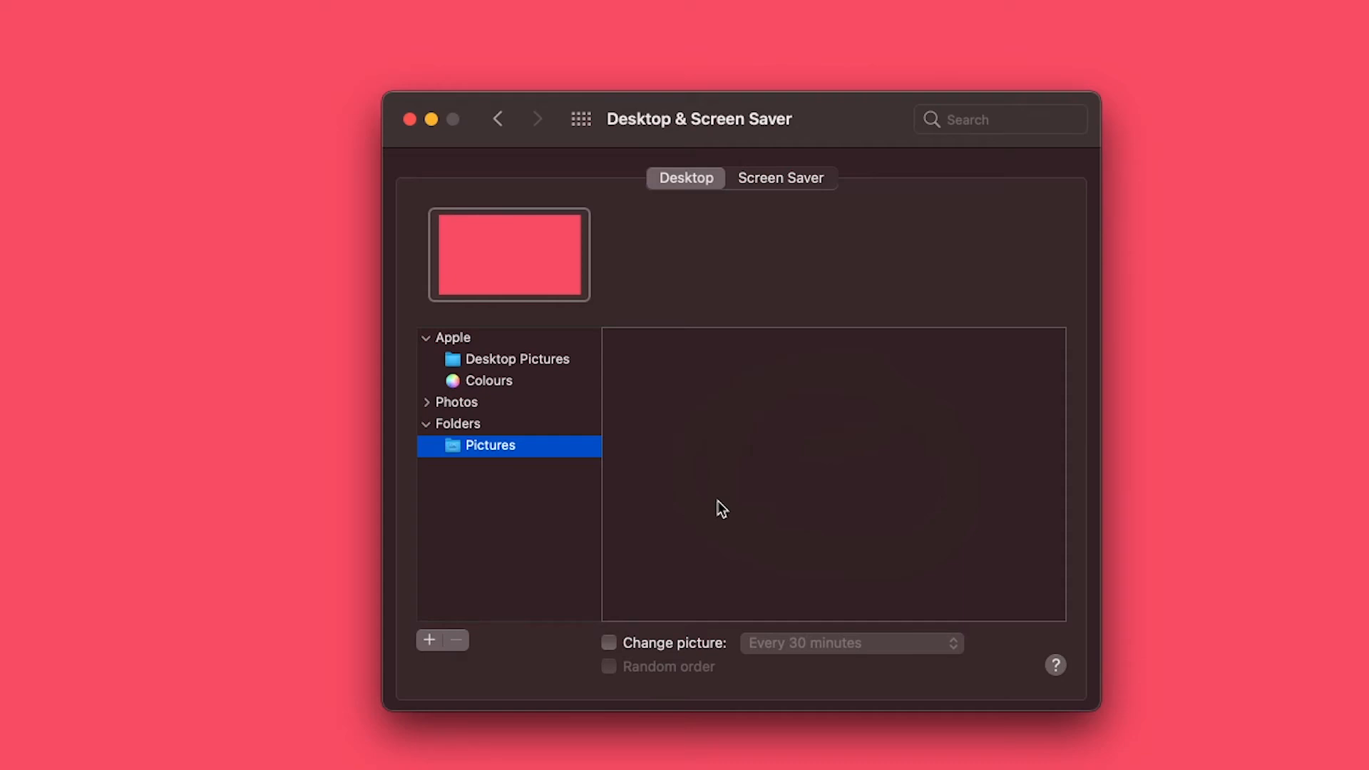
mouse_move(427, 429)
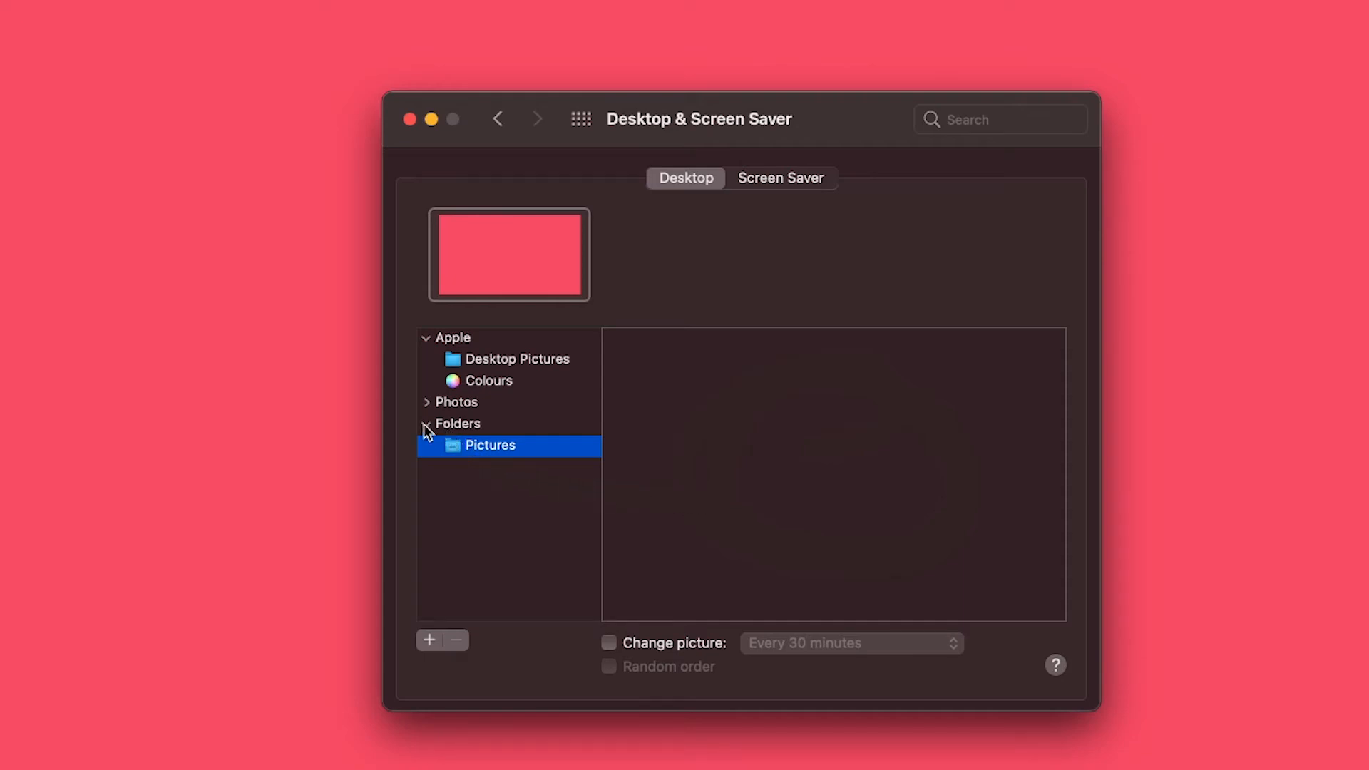
left_click(515, 359)
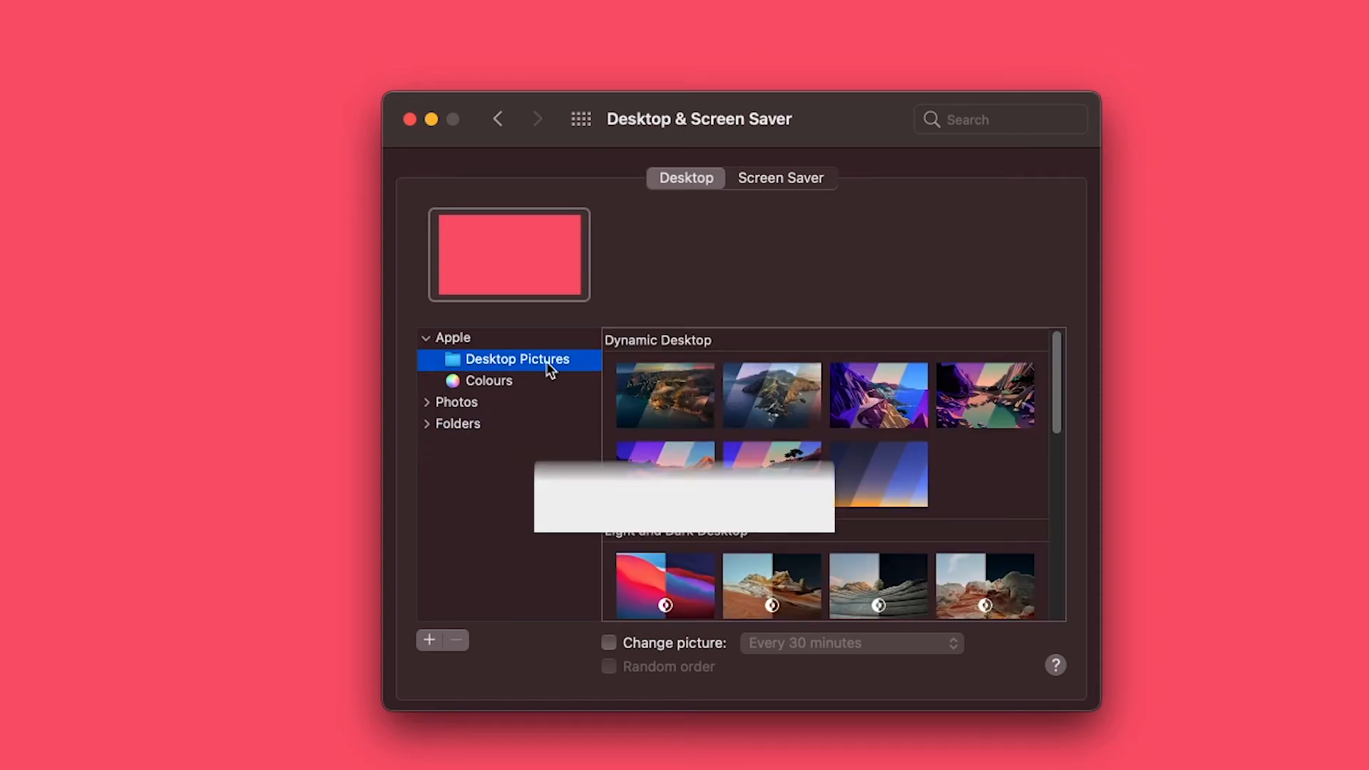